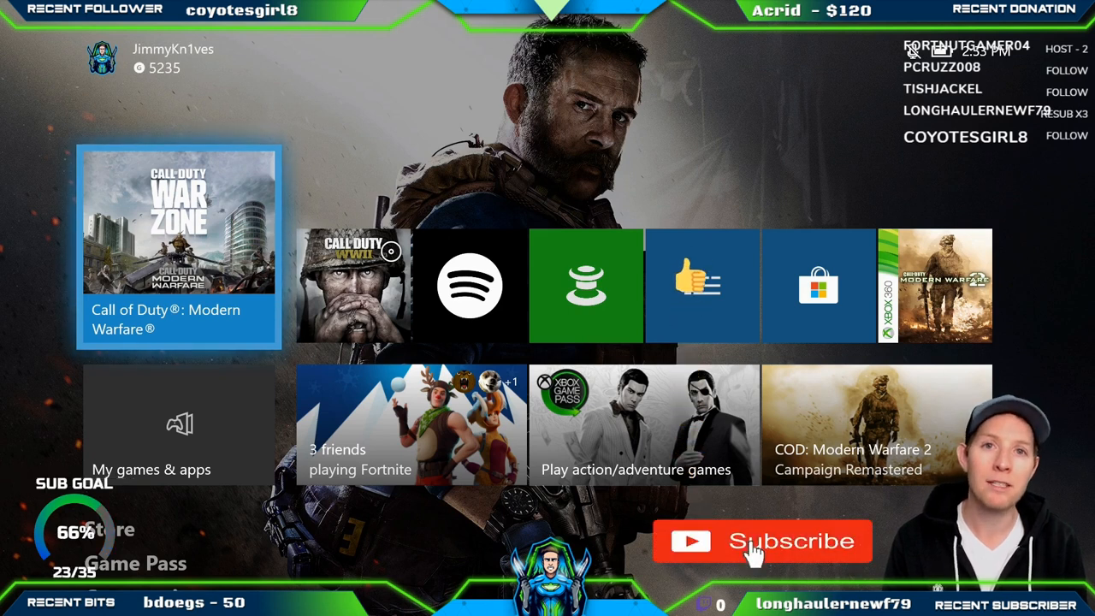
Step: Show the channel's Media request settings from the StreamElements sidebar
{"action": "left_click", "coordinate": [759, 540]}
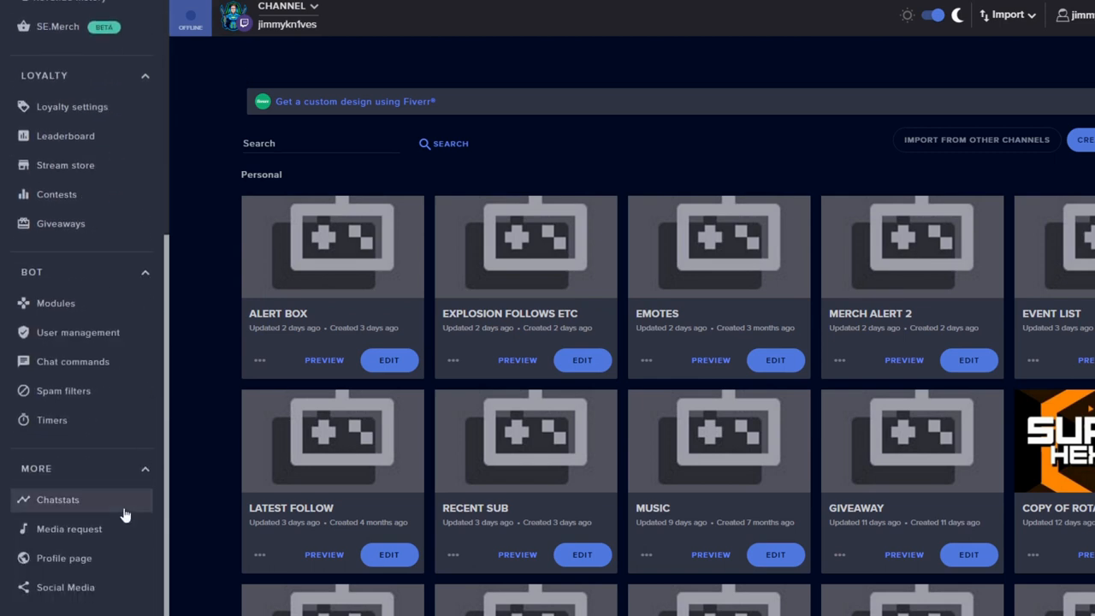
{"action": "mouse_move", "coordinate": [99, 520]}
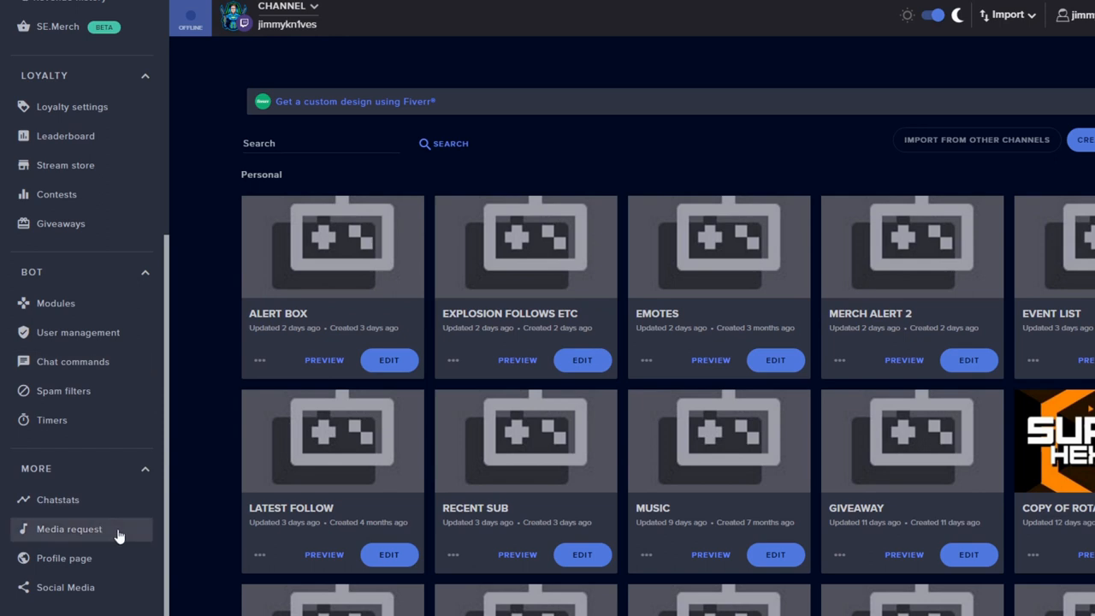
{"action": "left_click", "coordinate": [68, 528]}
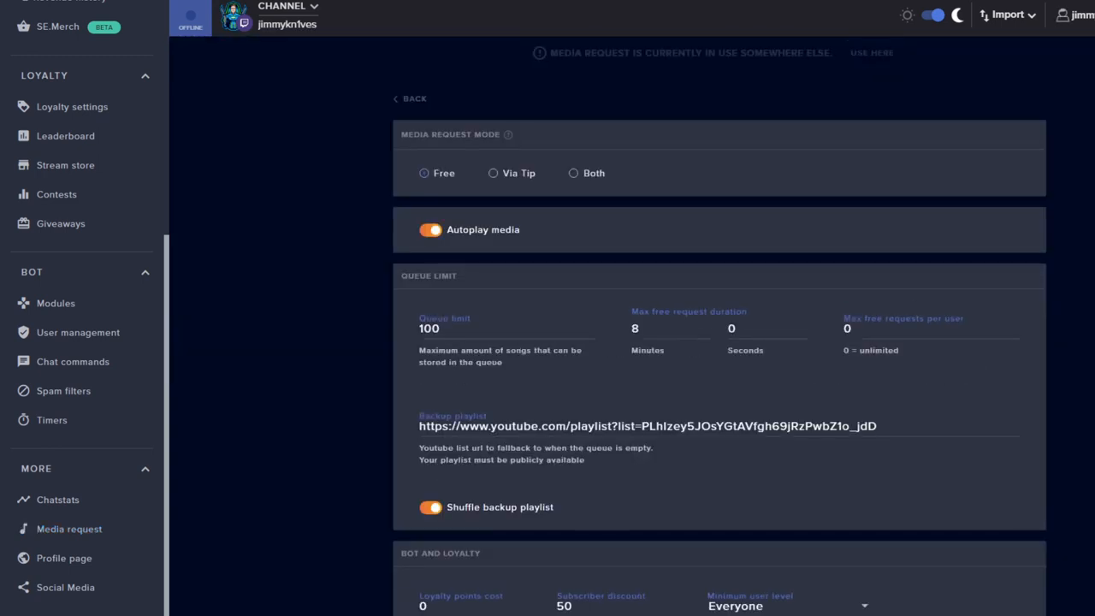
Step: Select the Backup playlist URL in the media request settings and copy it
{"action": "left_click", "coordinate": [424, 172]}
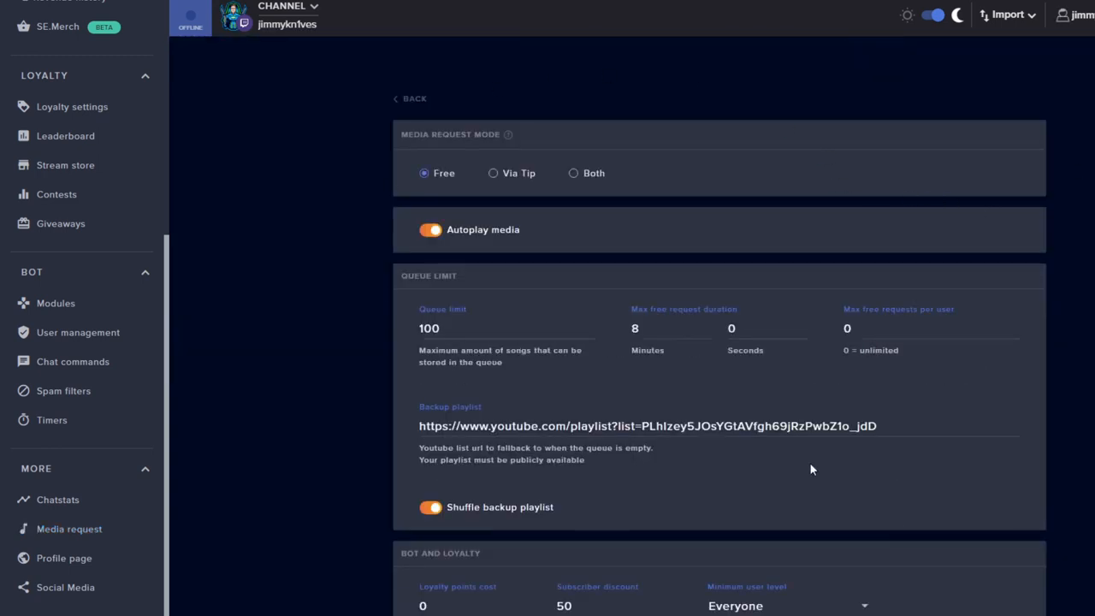
{"action": "mouse_move", "coordinate": [544, 171]}
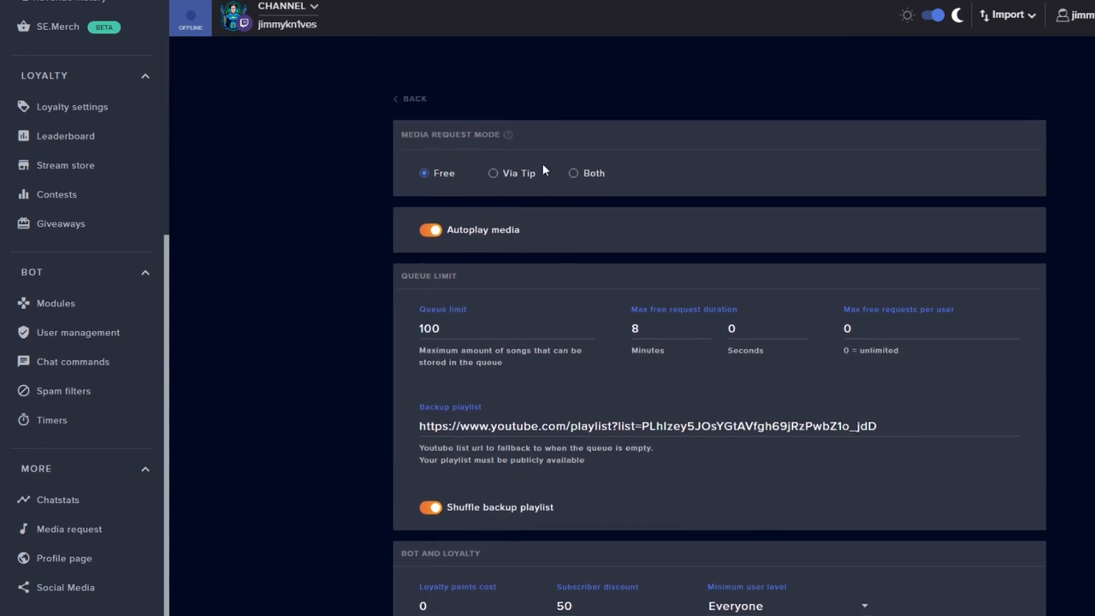
{"action": "mouse_move", "coordinate": [523, 246]}
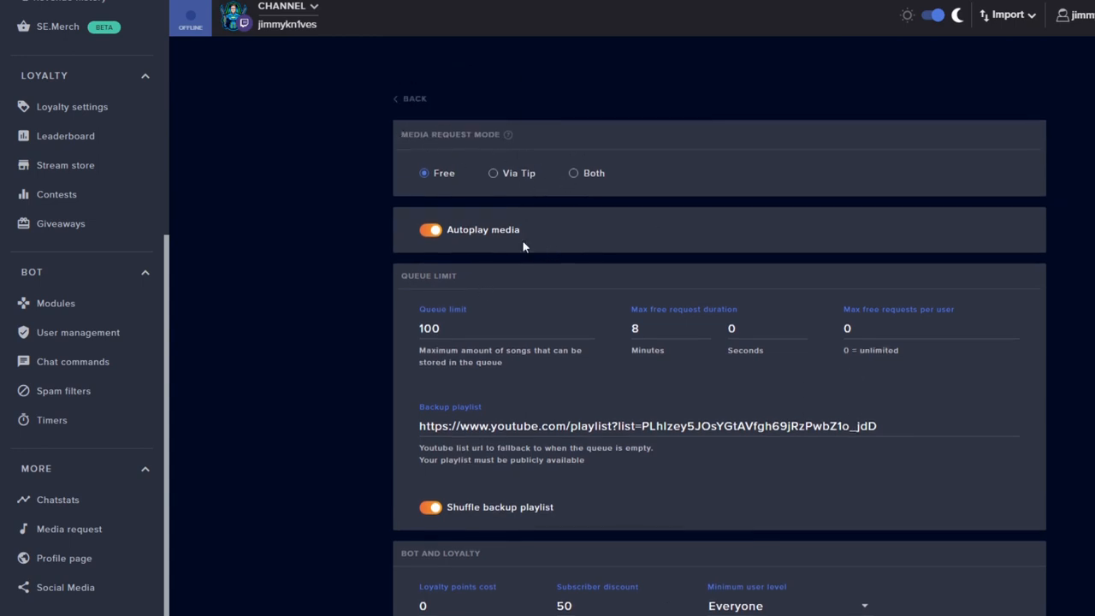
{"action": "scroll", "scroll_direction": "down", "scroll_amount": 3}
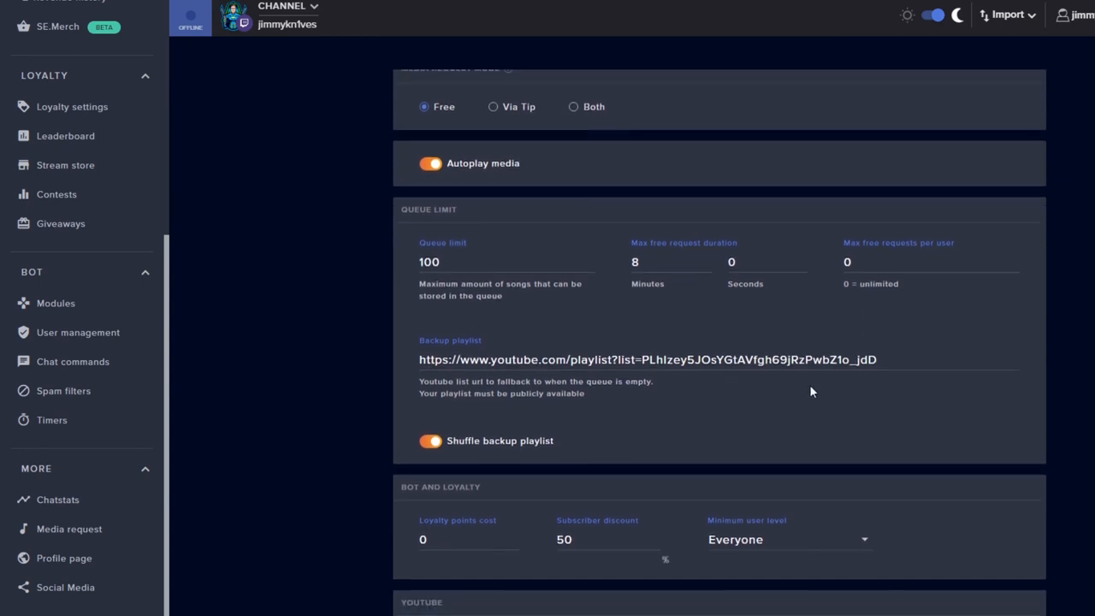
{"action": "scroll", "scroll_direction": "down", "scroll_amount": 3}
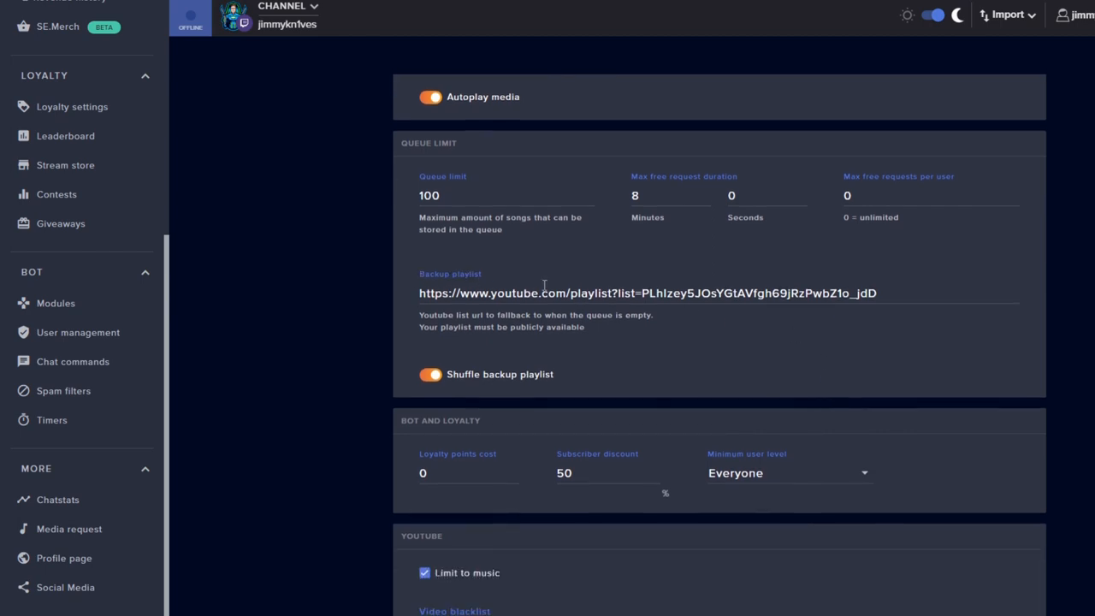
{"action": "left_click_drag", "start_coordinate": [642, 293], "coordinate": [876, 292]}
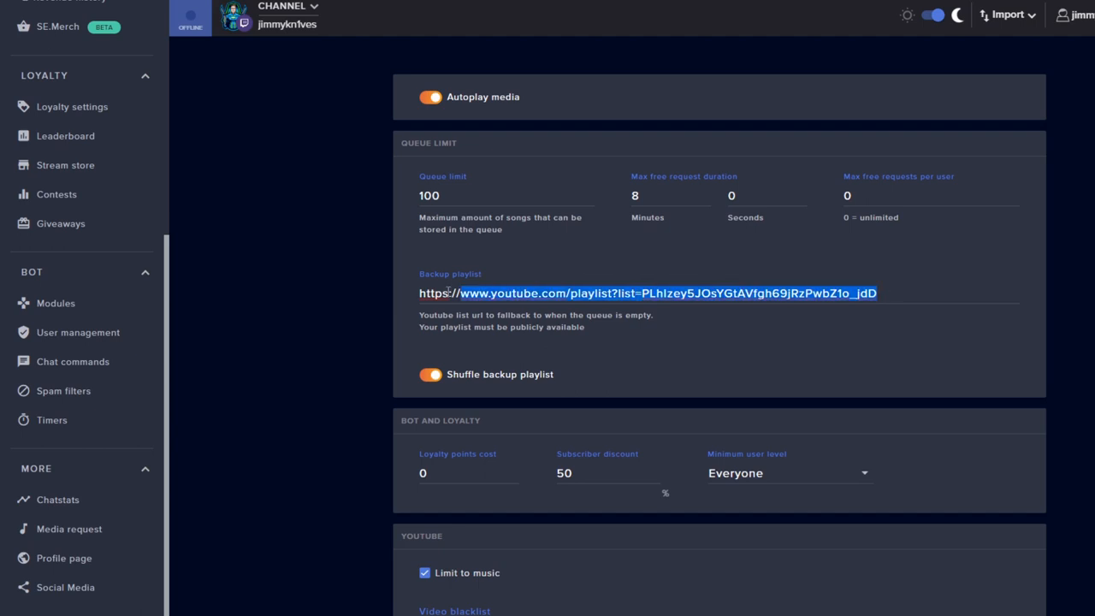
{"action": "key", "text": "Delete"}
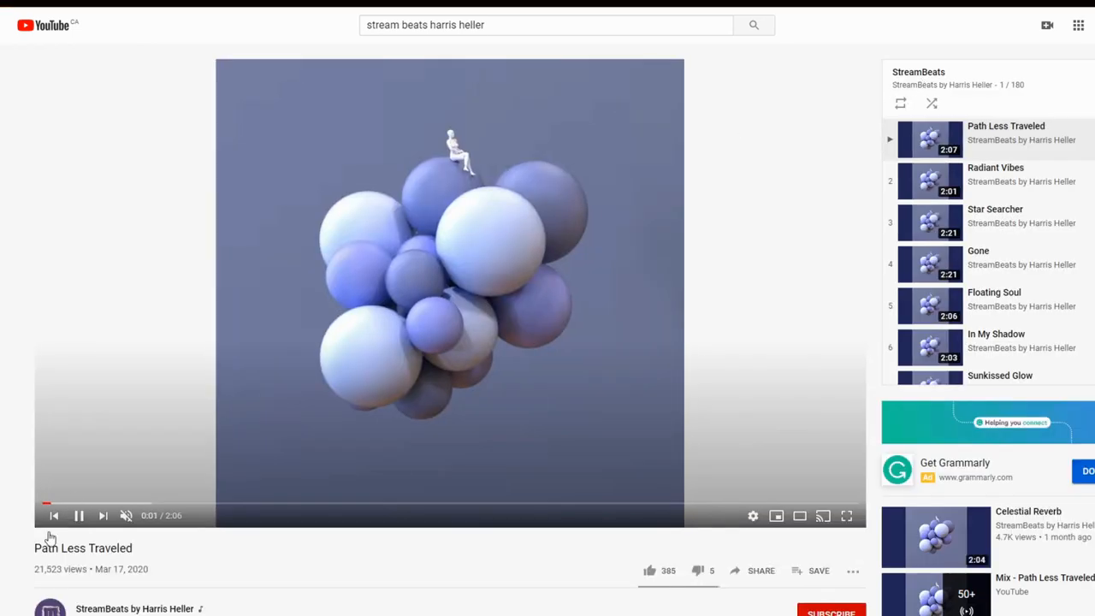
Step: Play the StreamBeats playlist by Harris Heller on YouTube, starting with Path Less Traveled
{"action": "left_click", "coordinate": [79, 515]}
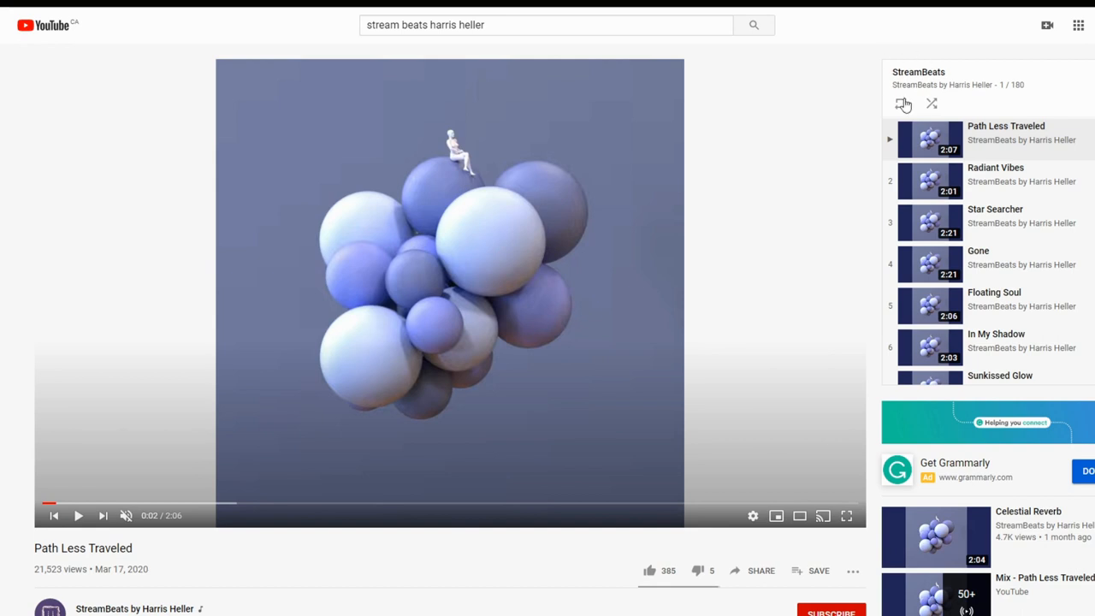
{"action": "mouse_move", "coordinate": [985, 147]}
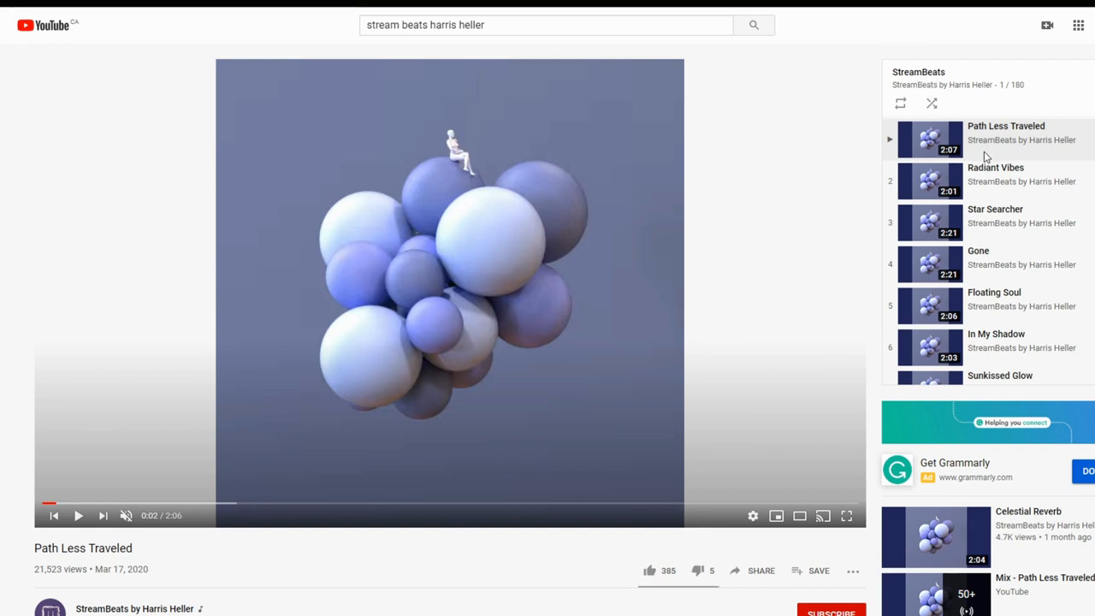
{"action": "mouse_move", "coordinate": [916, 154]}
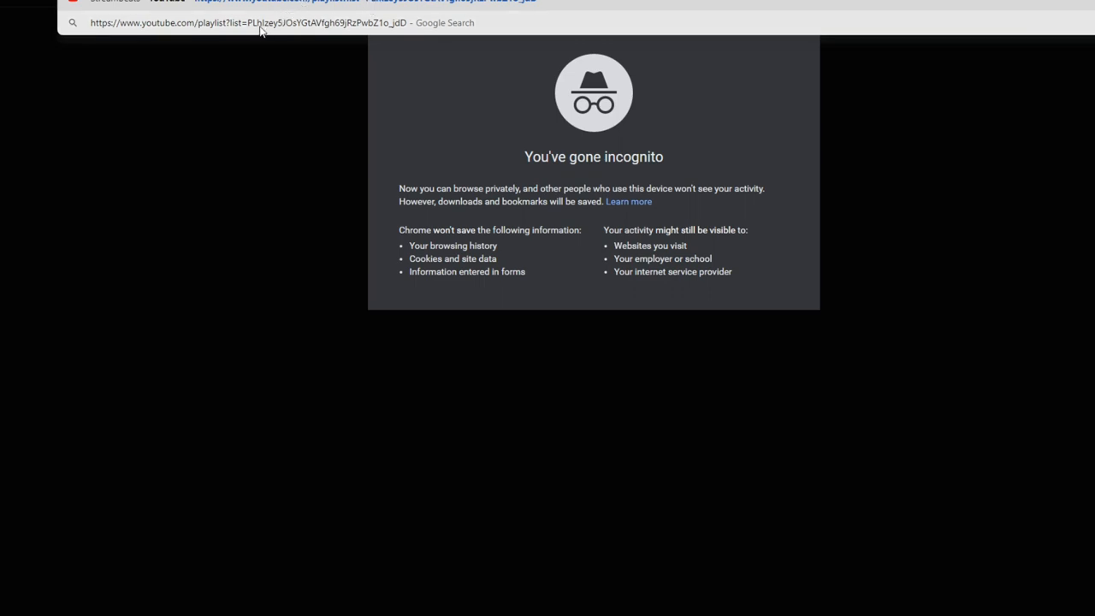
{"action": "mouse_move", "coordinate": [241, 35]}
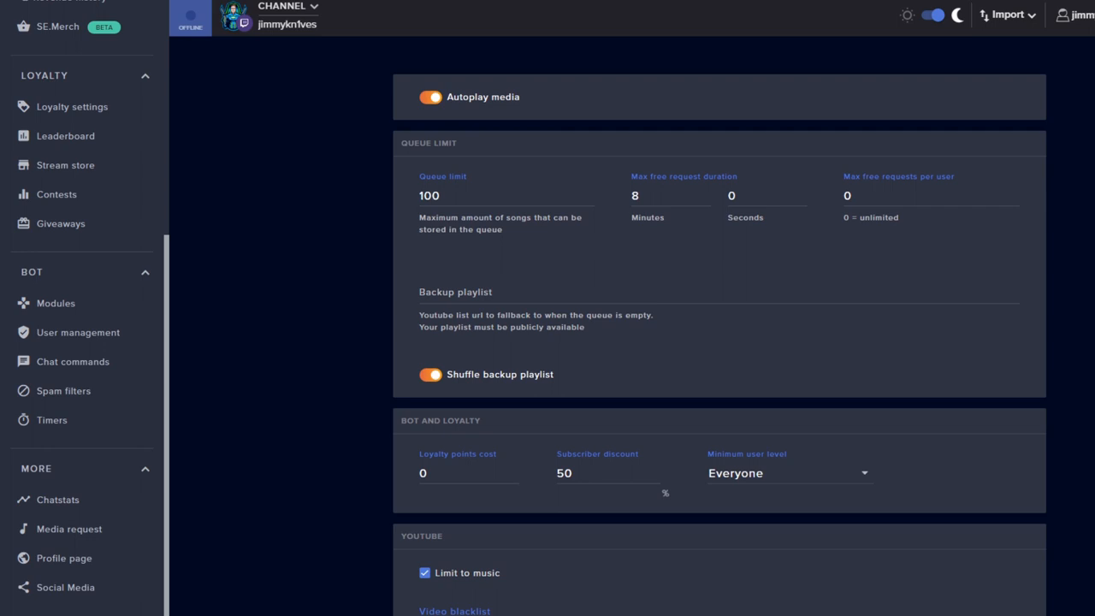
Step: Set the Backup playlist field to the StreamBeats YouTube playlist URL
{"action": "left_click", "coordinate": [505, 291]}
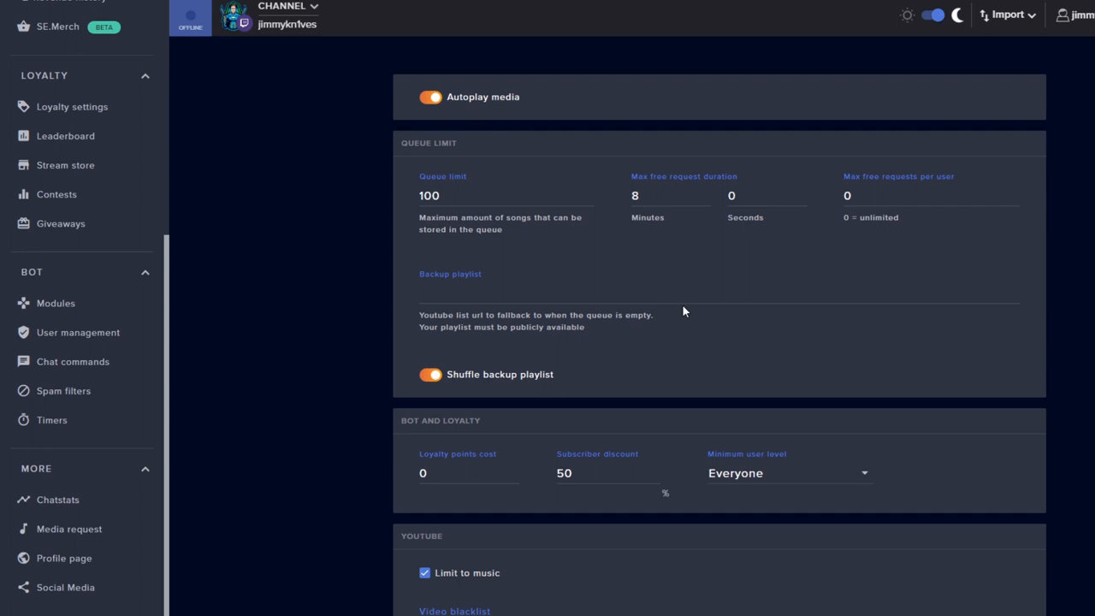
{"action": "type", "text": "https://www.youtube.com/playlist?list=PLhIzey5JOsYGtAVfgh69jRzPwbZ1o_jdD"}
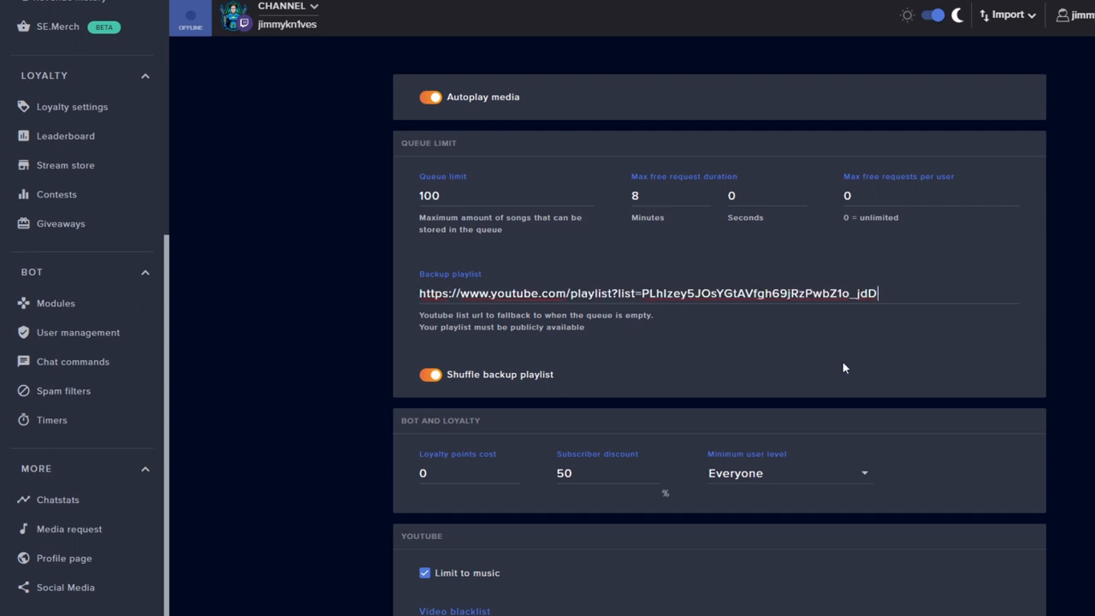
{"action": "mouse_move", "coordinate": [462, 123]}
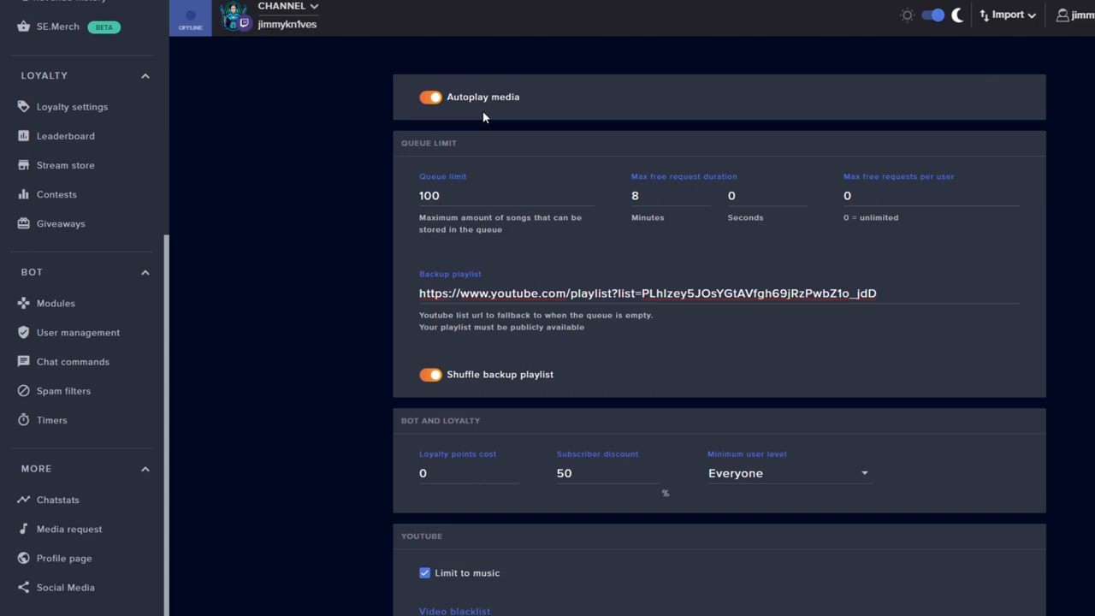
{"action": "left_click", "coordinate": [856, 293]}
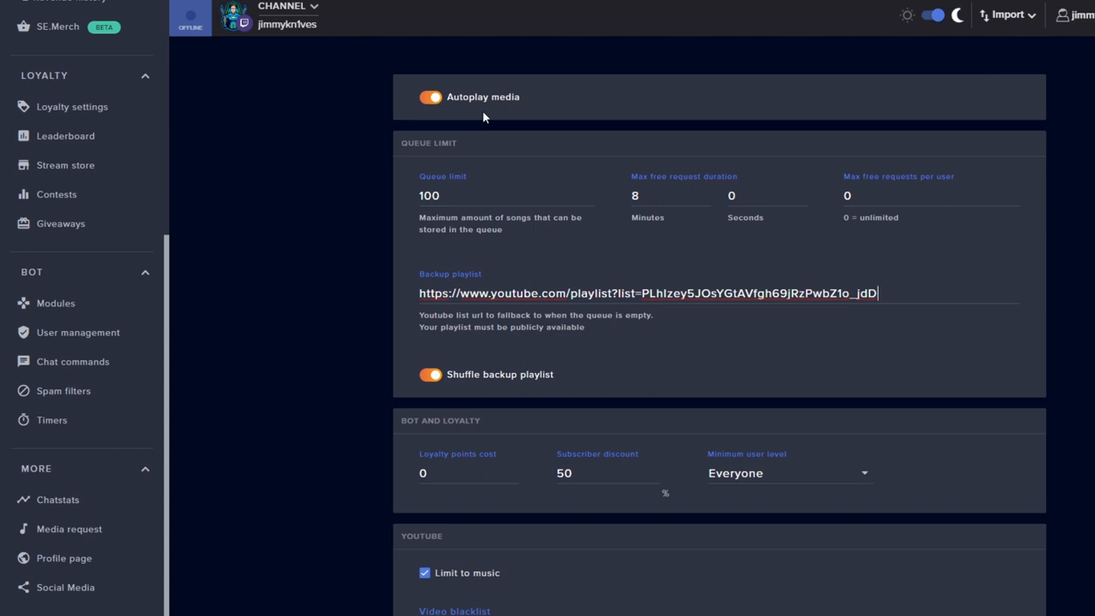
{"action": "mouse_move", "coordinate": [708, 349]}
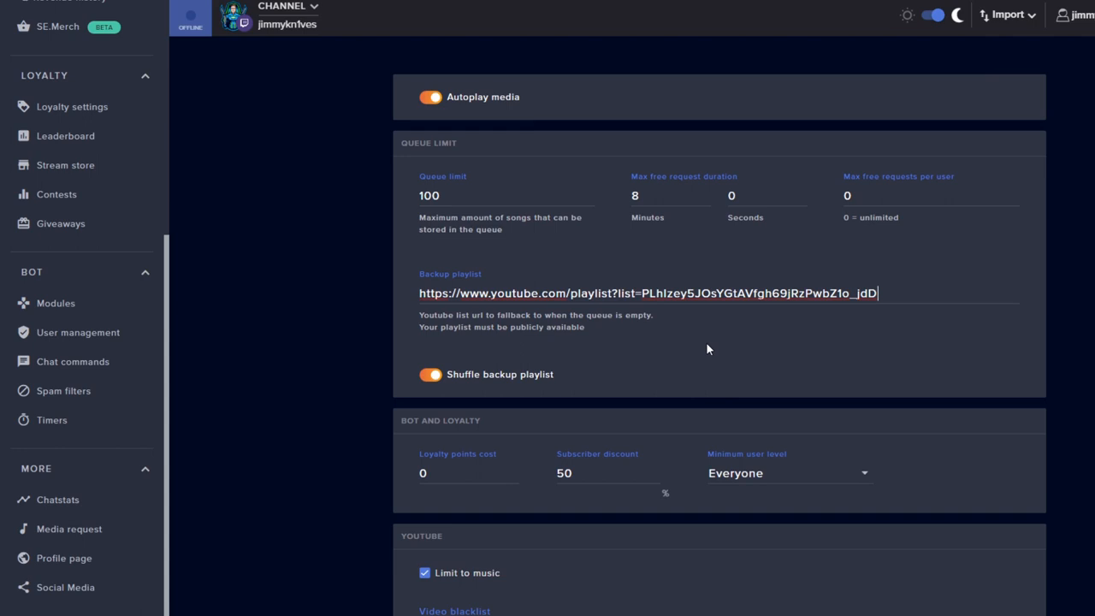
{"action": "scroll", "scroll_direction": "down", "scroll_amount": 3}
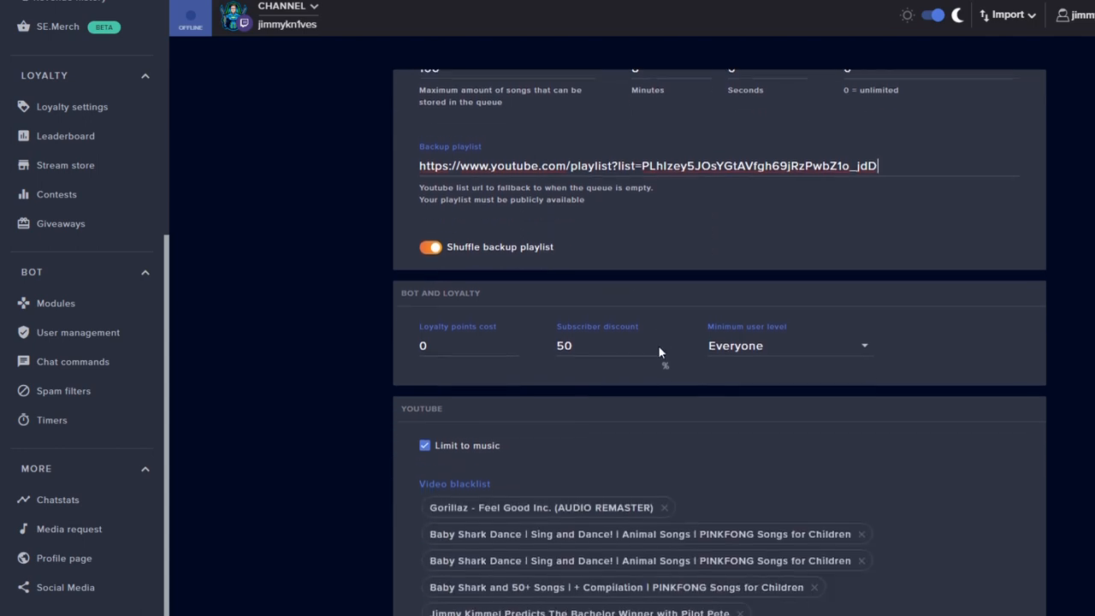
{"action": "scroll", "scroll_direction": "down", "scroll_amount": 3}
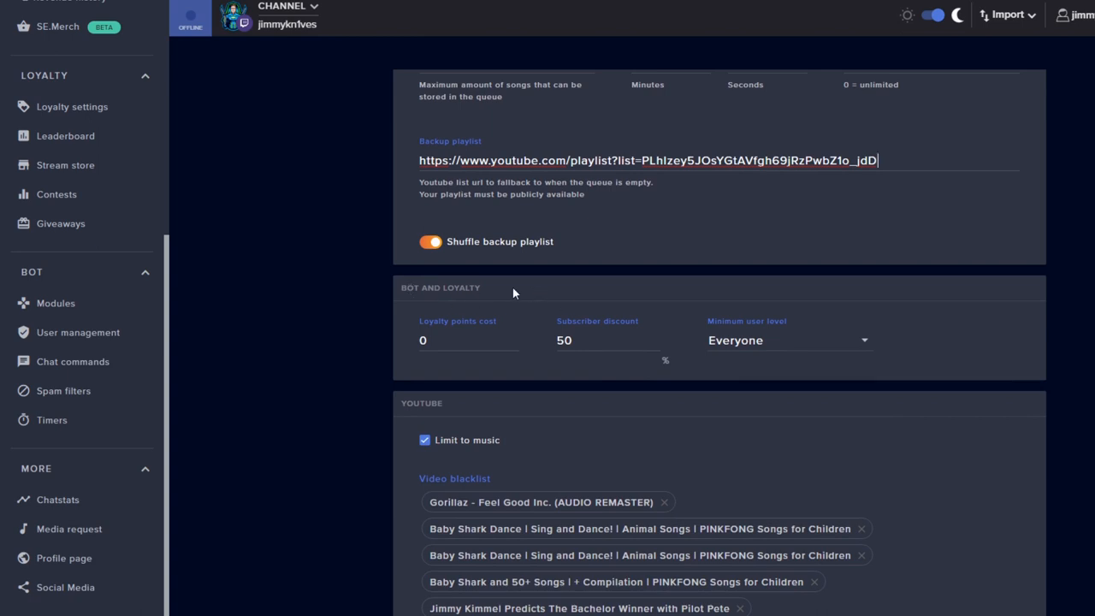
{"action": "scroll", "scroll_direction": "down", "scroll_amount": 3}
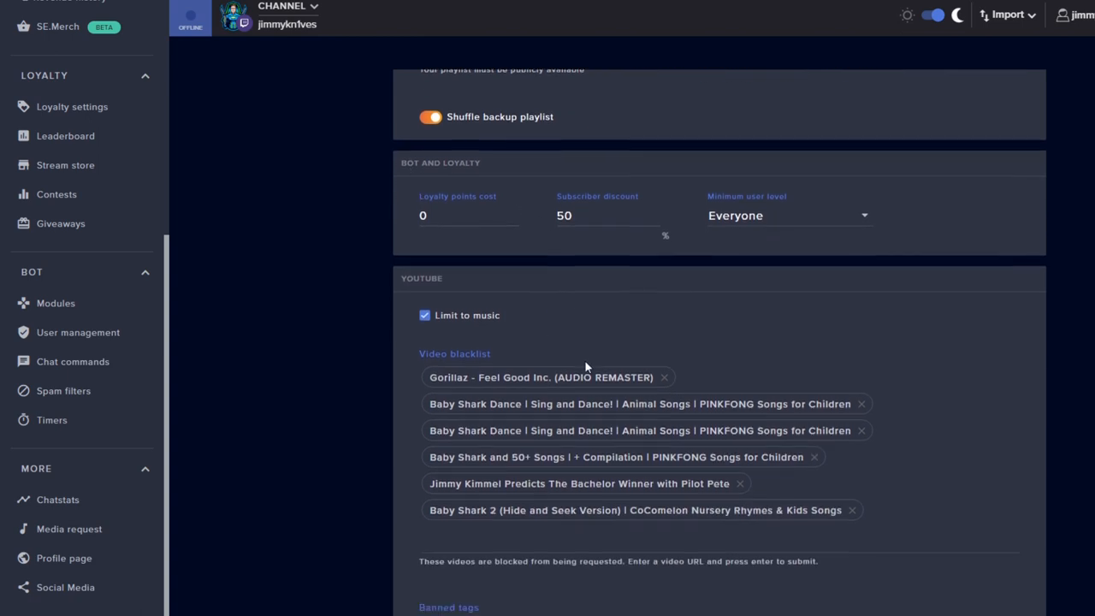
{"action": "scroll", "scroll_direction": "down", "scroll_amount": 3}
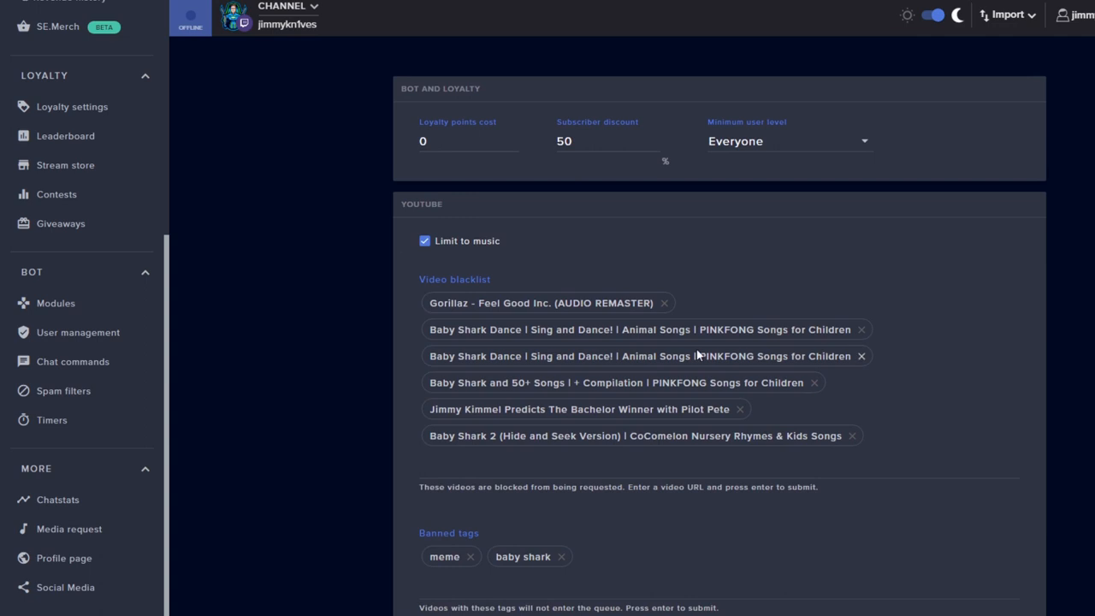
{"action": "scroll", "scroll_direction": "down", "scroll_amount": 3}
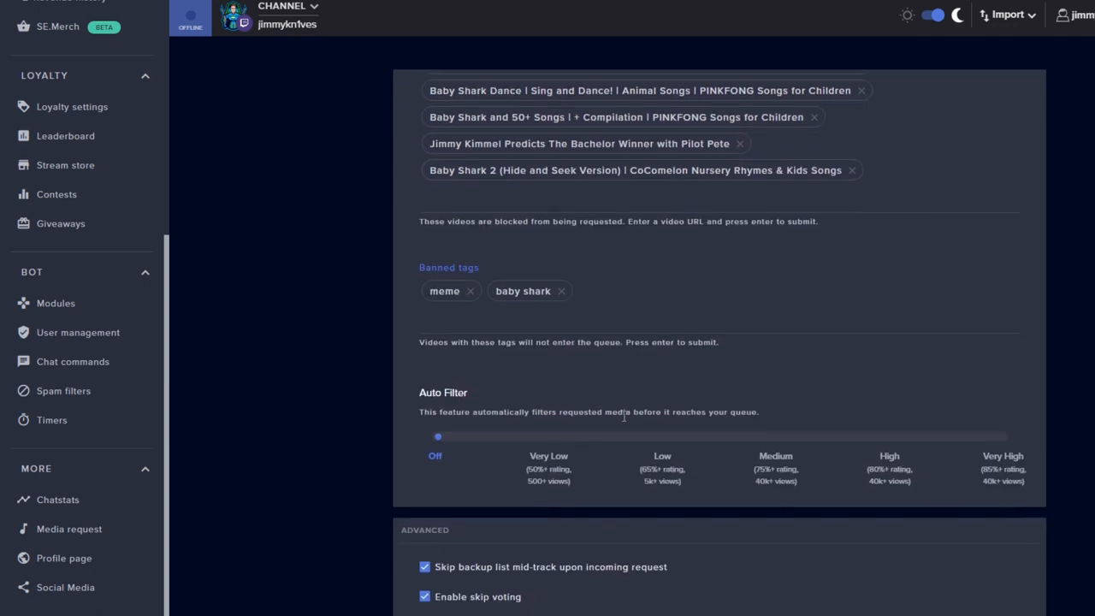
{"action": "scroll", "scroll_direction": "down", "scroll_amount": 3}
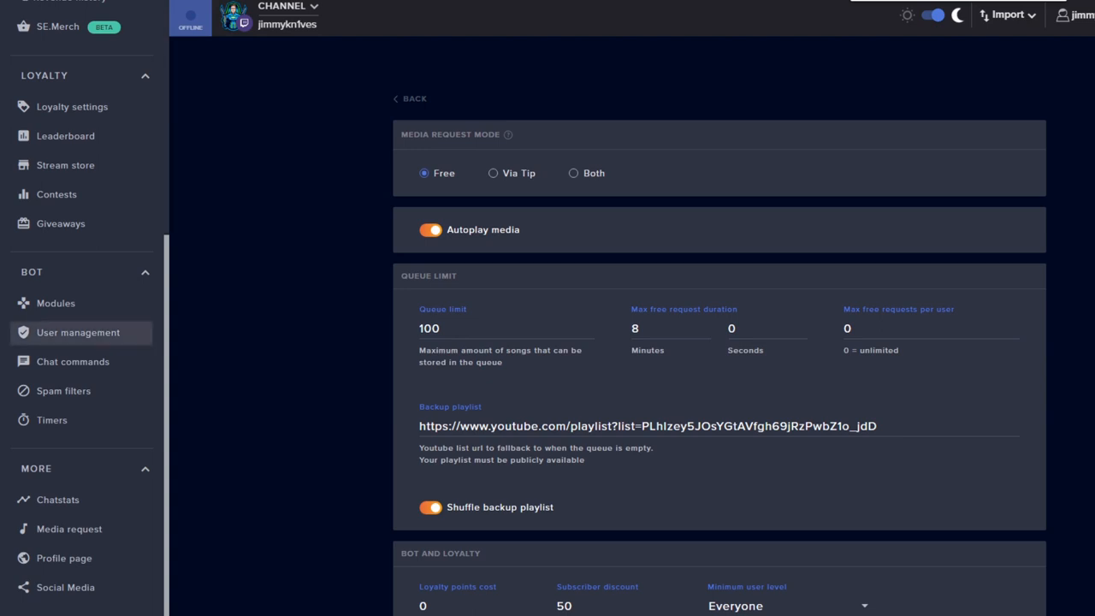
{"action": "left_click", "coordinate": [72, 361]}
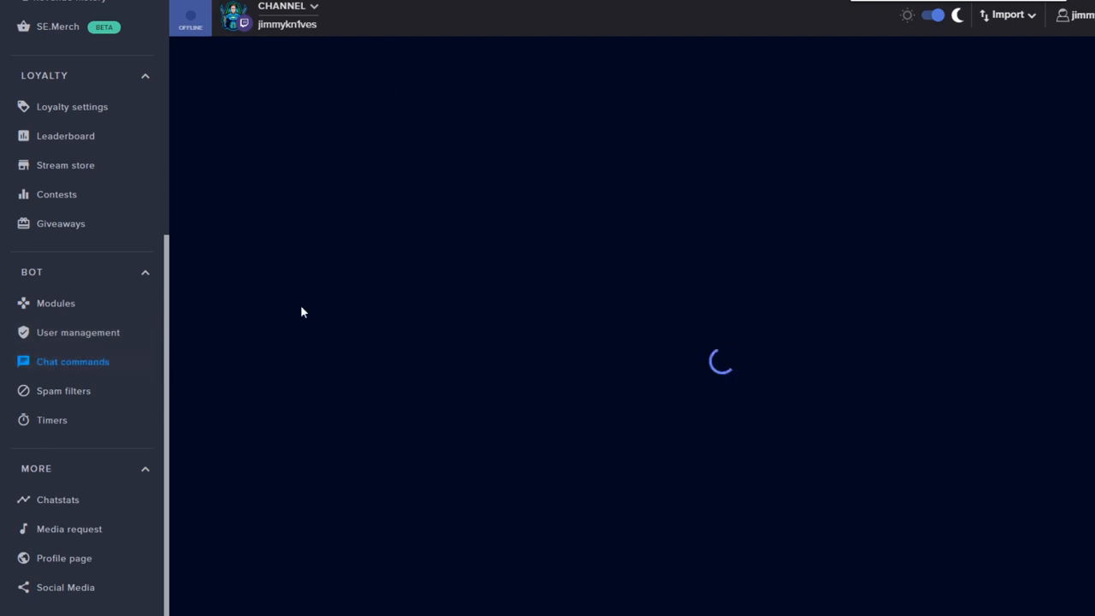
{"action": "left_click", "coordinate": [72, 360]}
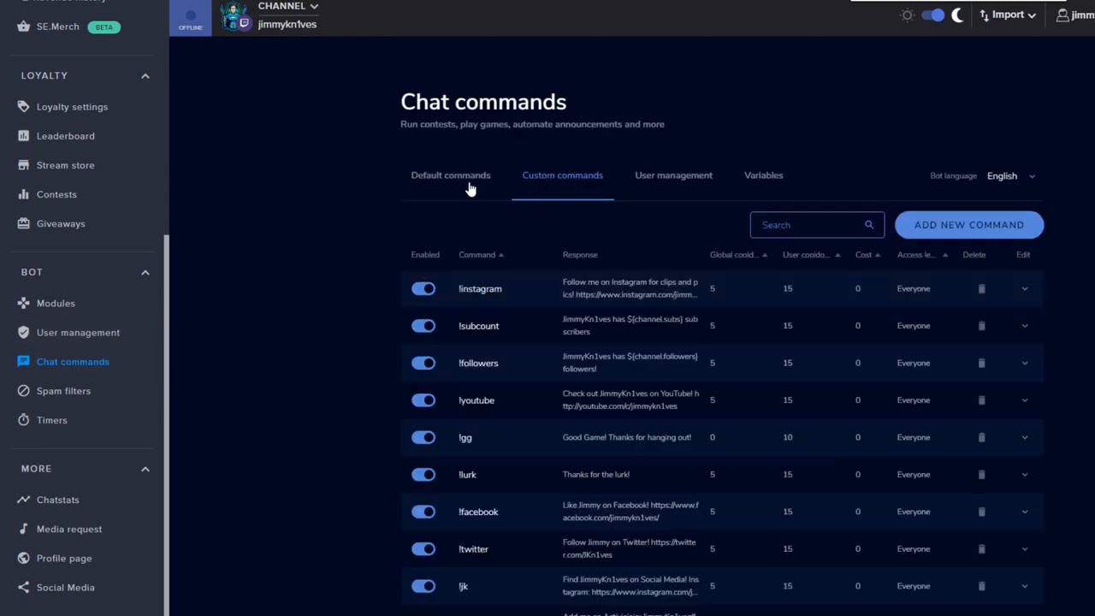
{"action": "left_click", "coordinate": [450, 175]}
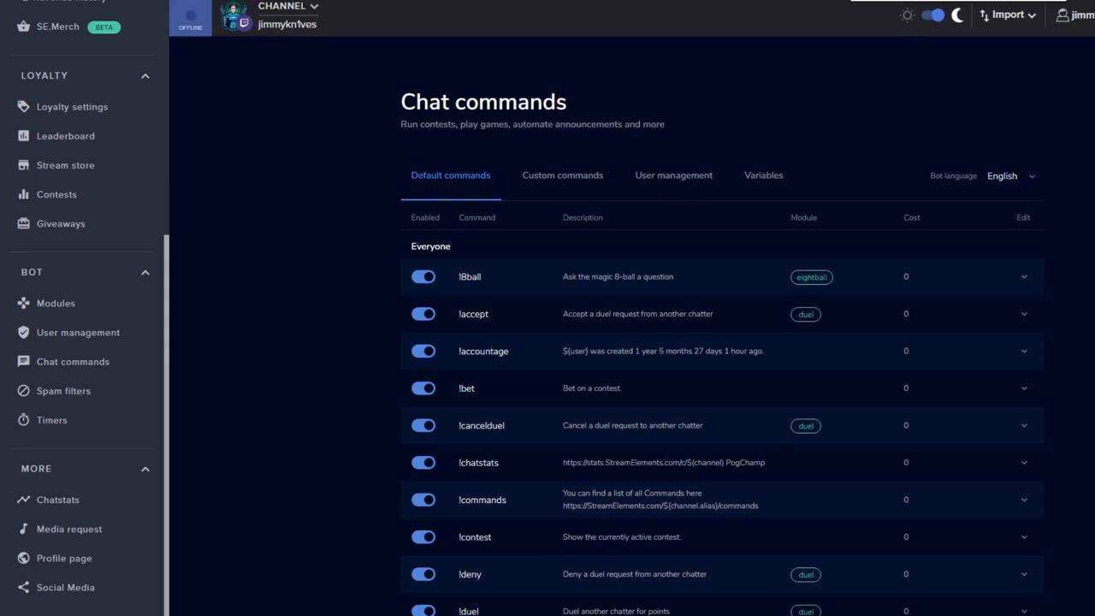
{"action": "scroll", "scroll_direction": "down", "scroll_amount": 3}
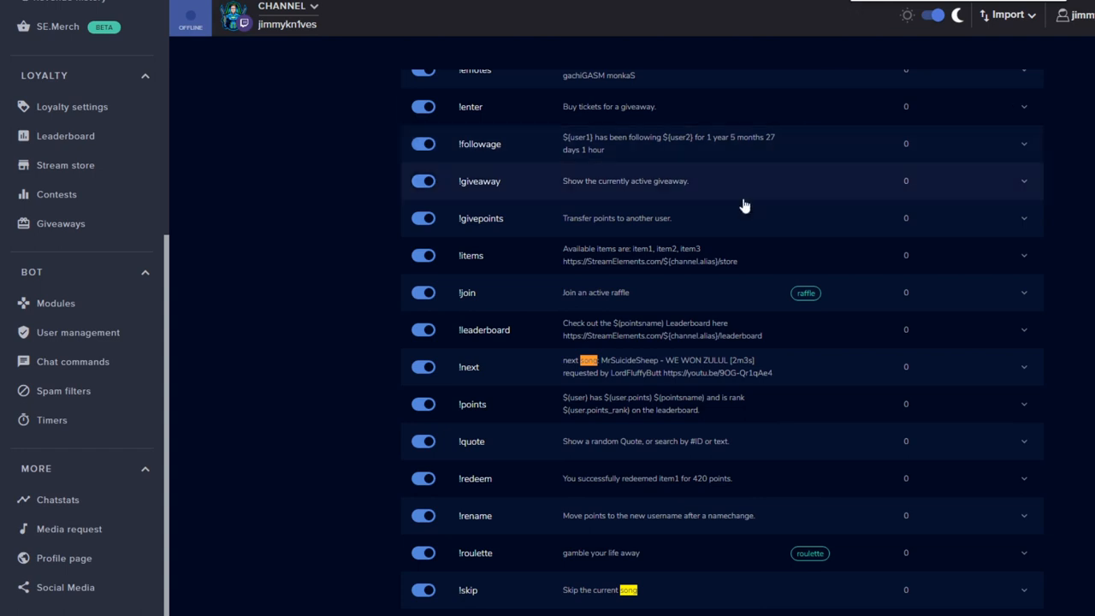
{"action": "scroll", "scroll_direction": "down", "scroll_amount": 3}
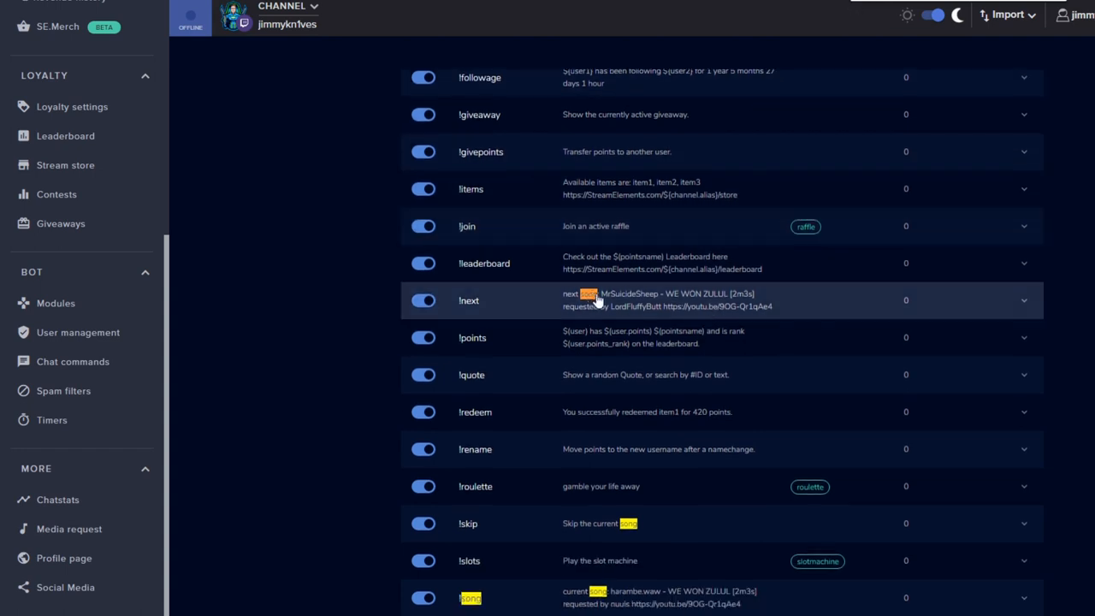
{"action": "scroll", "scroll_direction": "down", "scroll_amount": 3}
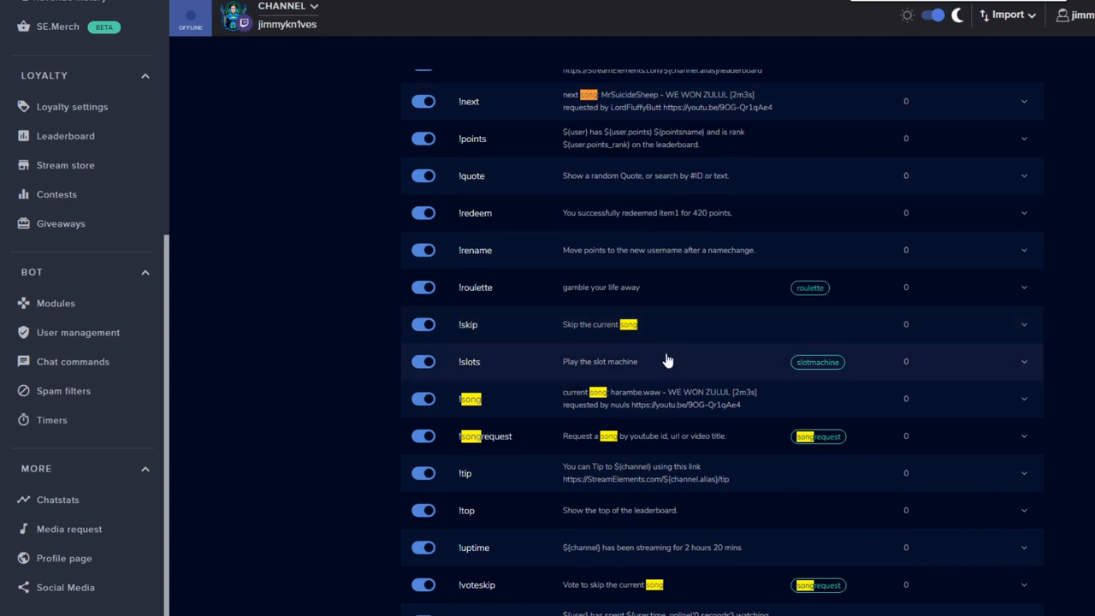
{"action": "mouse_move", "coordinate": [669, 403]}
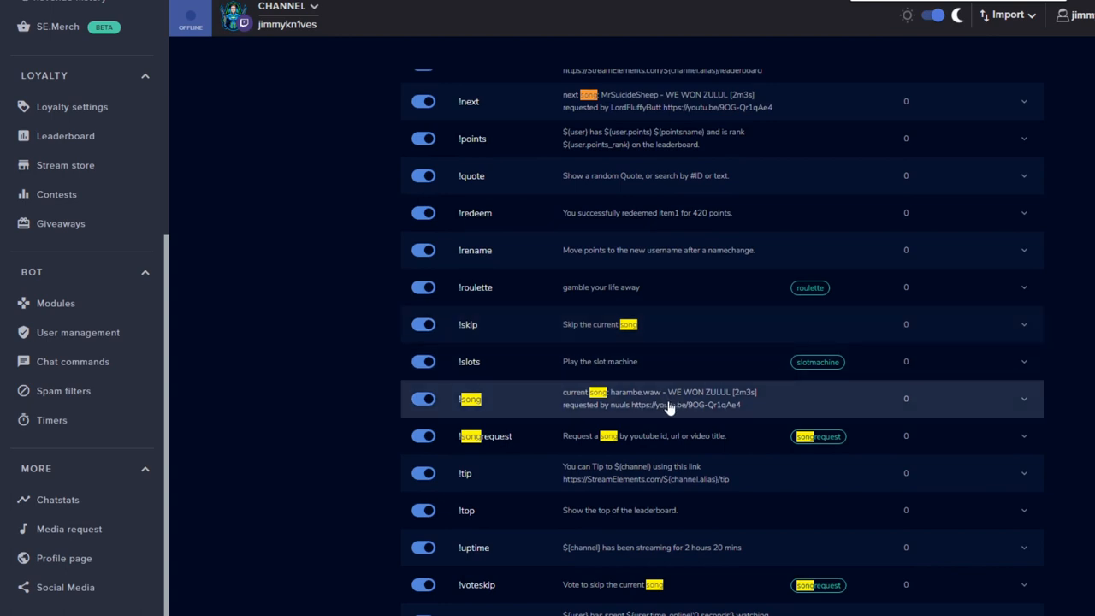
{"action": "scroll", "scroll_direction": "down", "scroll_amount": 3}
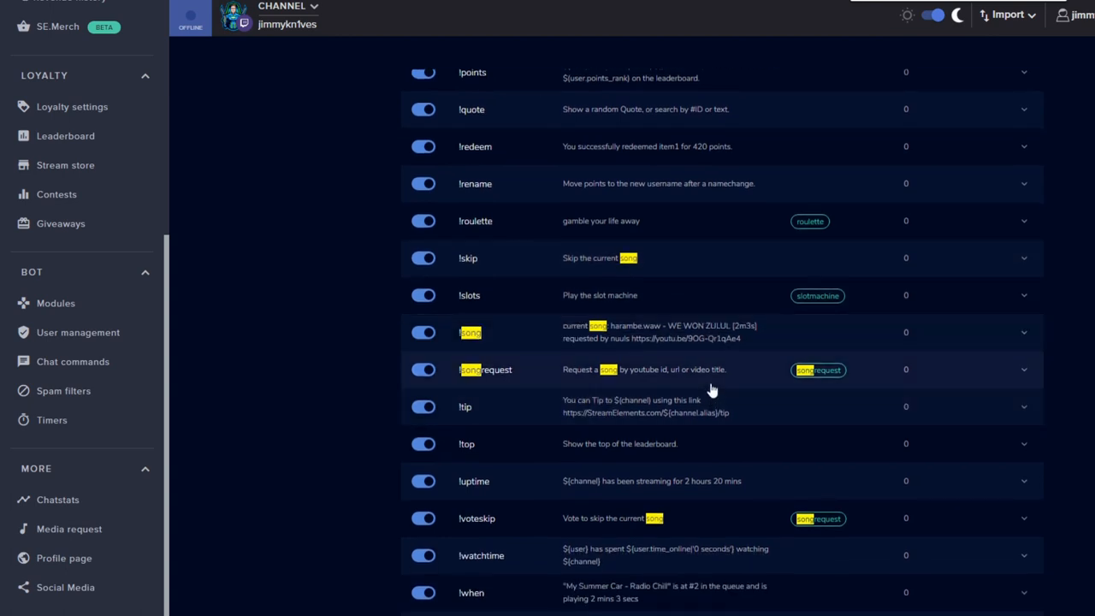
{"action": "mouse_move", "coordinate": [734, 380]}
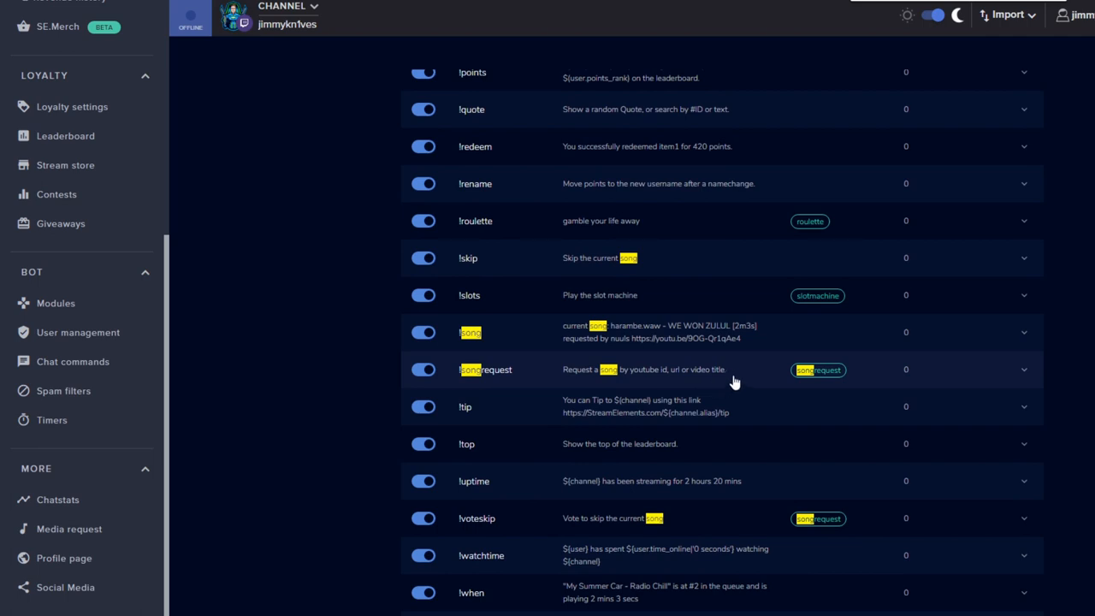
{"action": "scroll", "scroll_direction": "down", "scroll_amount": 3}
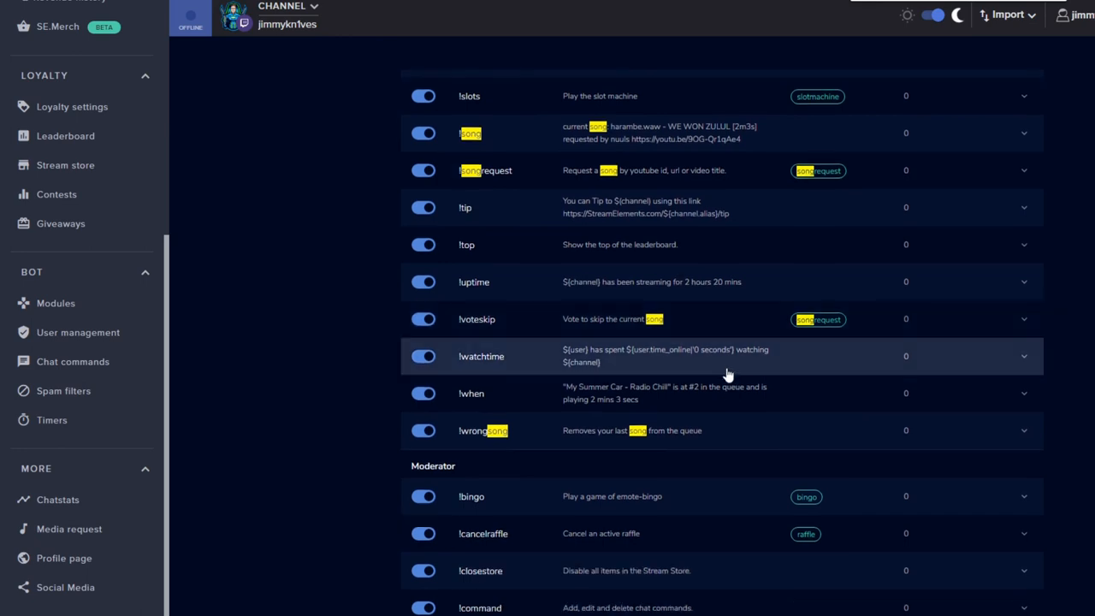
{"action": "scroll", "scroll_direction": "down", "scroll_amount": 3}
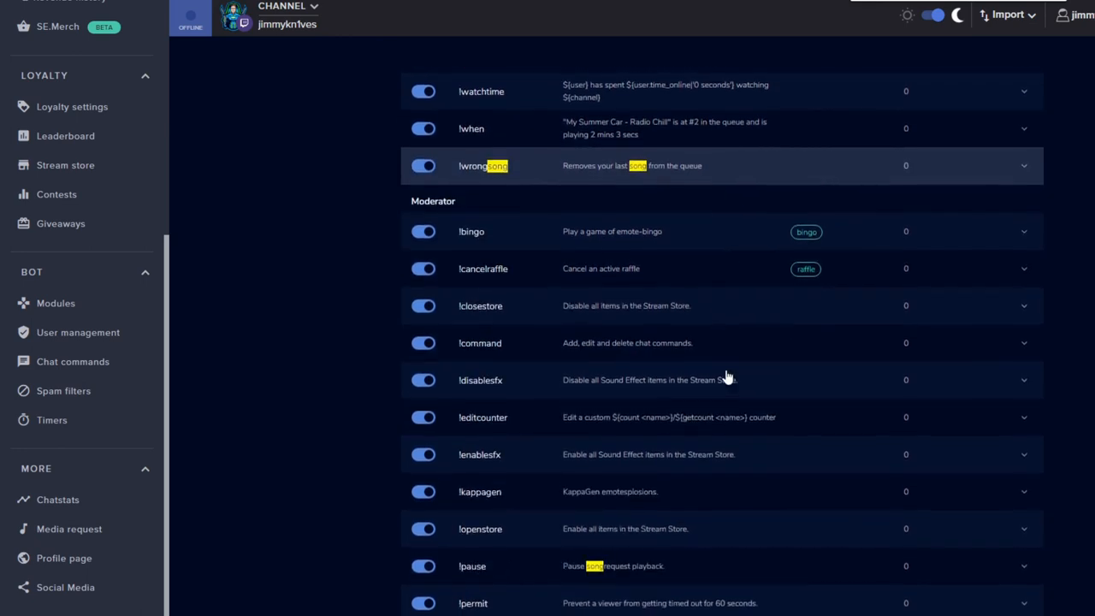
{"action": "scroll", "scroll_direction": "down", "scroll_amount": 3}
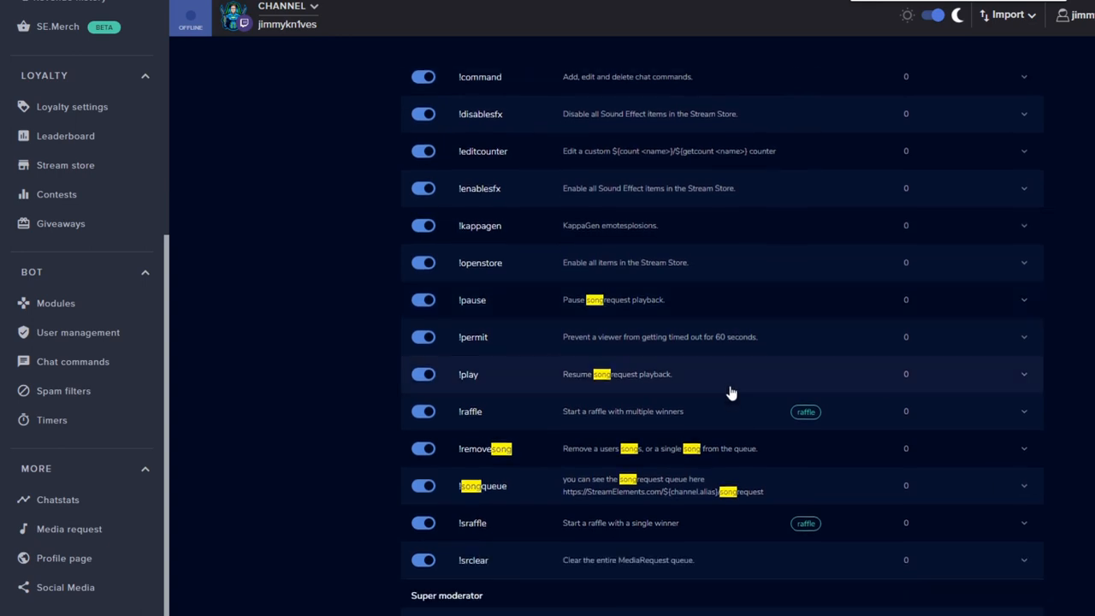
{"action": "scroll", "scroll_direction": "down", "scroll_amount": 3}
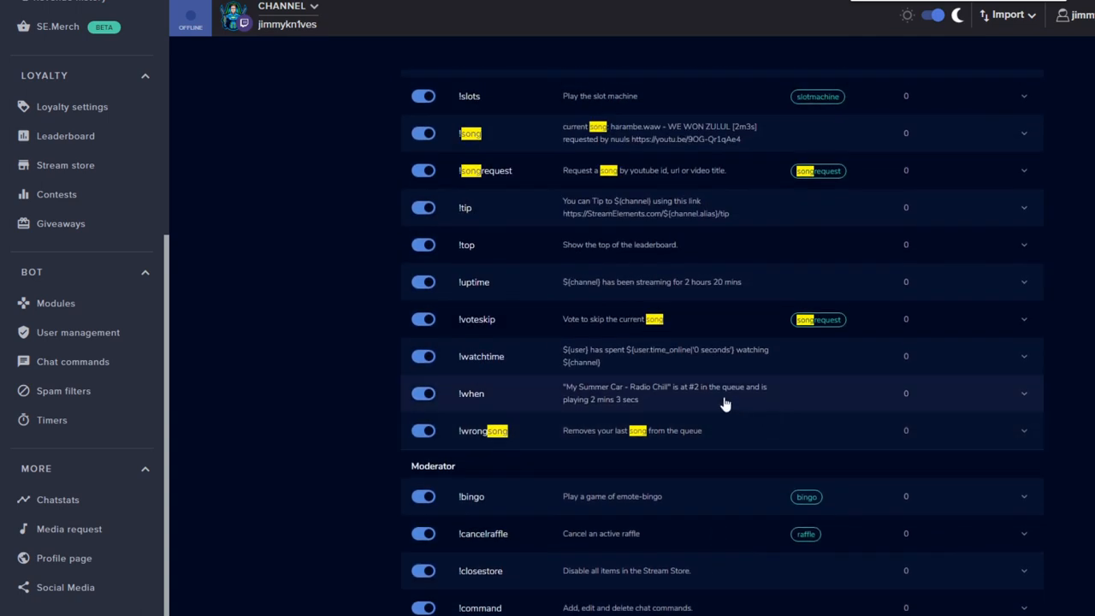
{"action": "scroll", "scroll_direction": "down", "scroll_amount": 3}
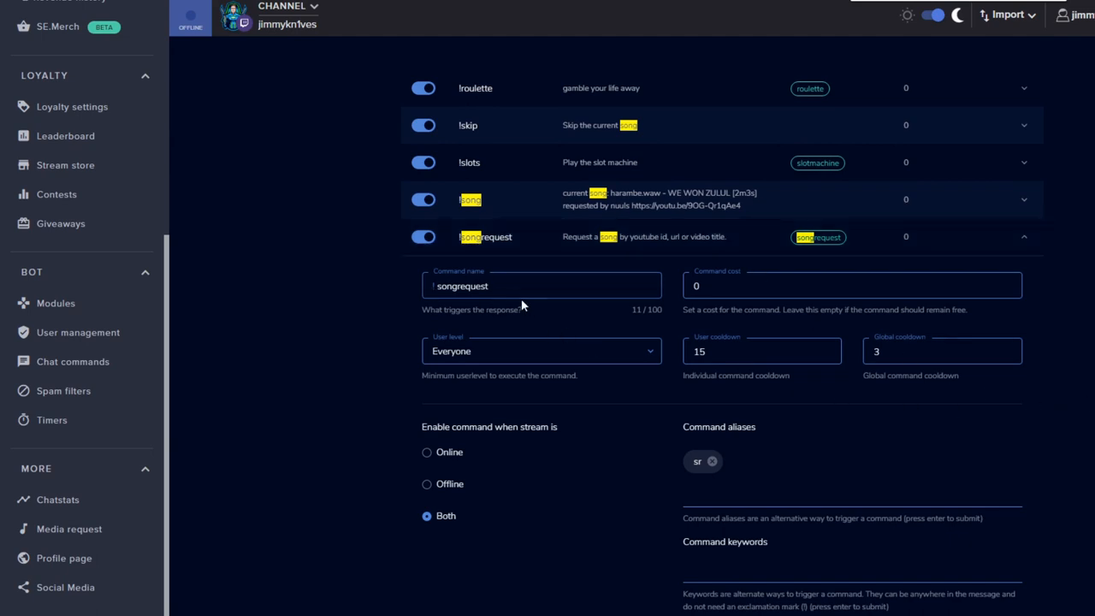
{"action": "mouse_move", "coordinate": [537, 308]}
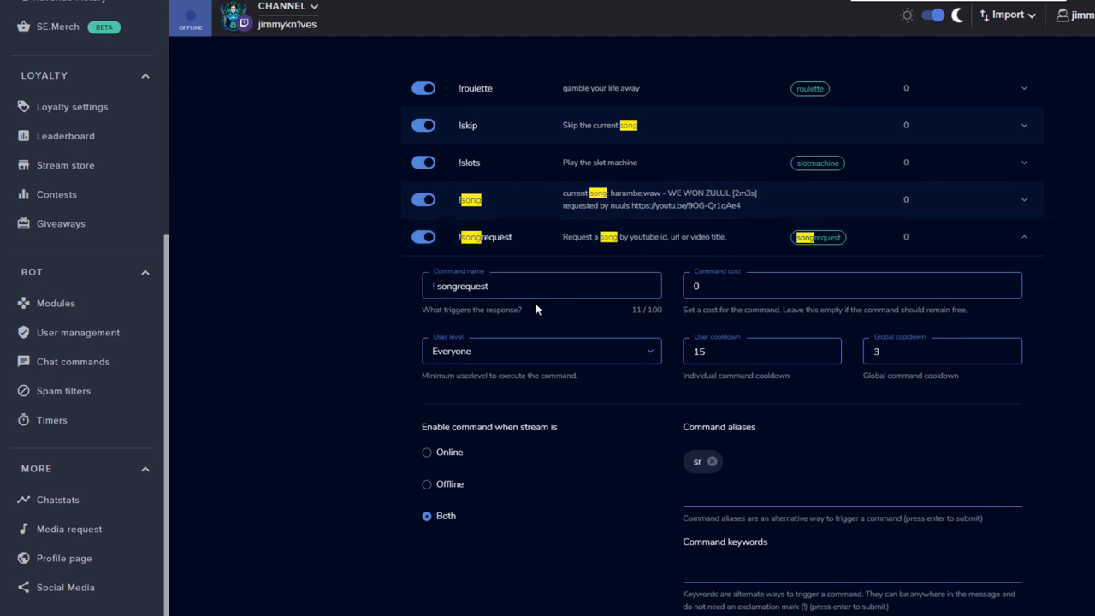
Step: Reveal the !songrequest command row with its cooldowns, Everyone level and sr alias
{"action": "scroll", "scroll_direction": "down", "scroll_amount": 3}
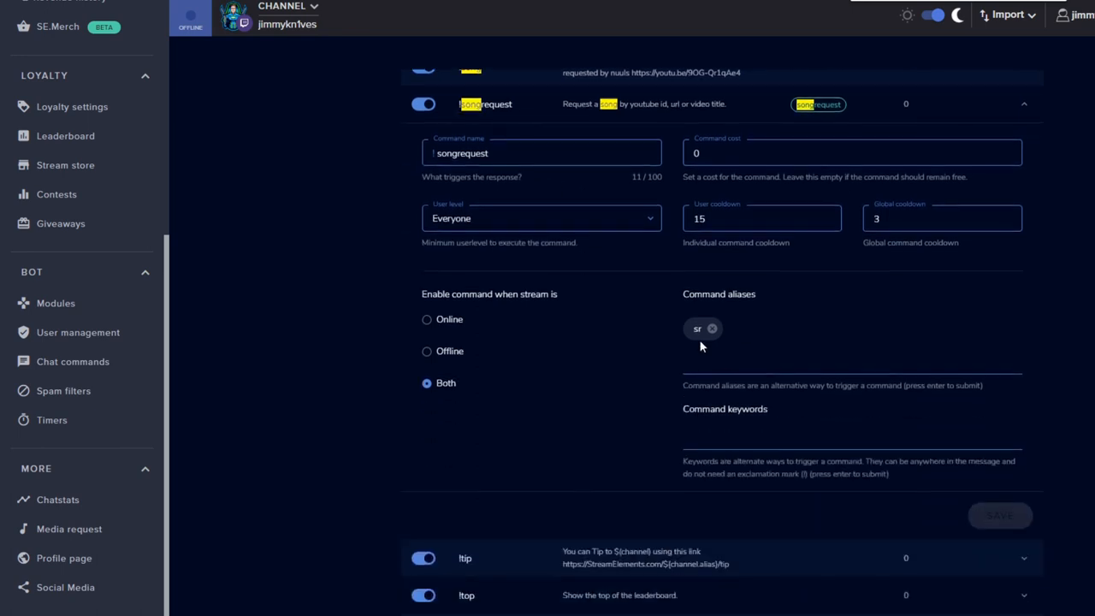
{"action": "mouse_move", "coordinate": [707, 339]}
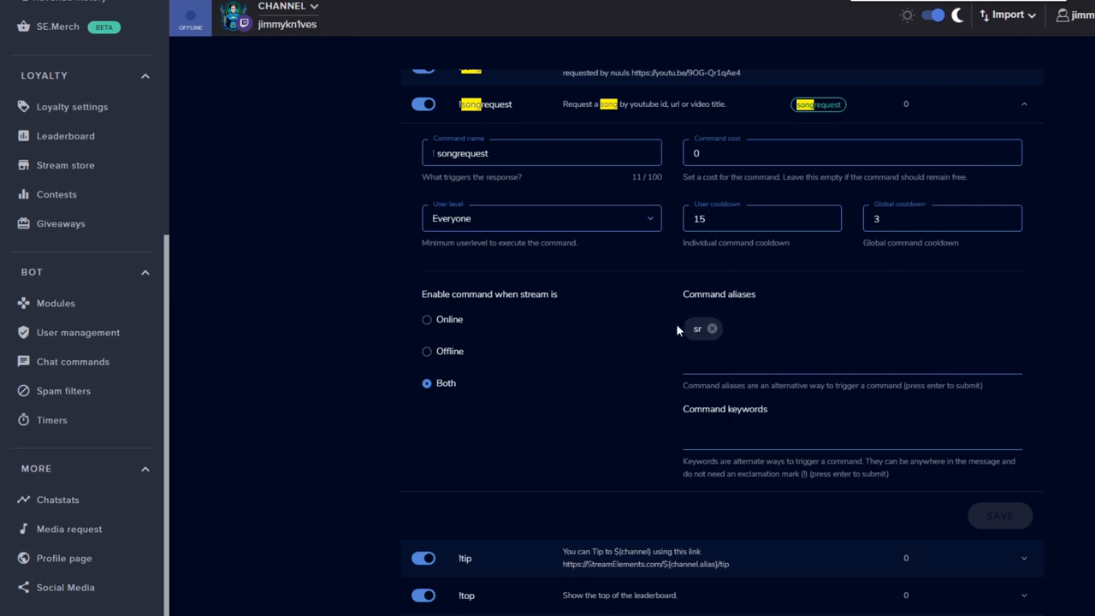
{"action": "mouse_move", "coordinate": [804, 337]}
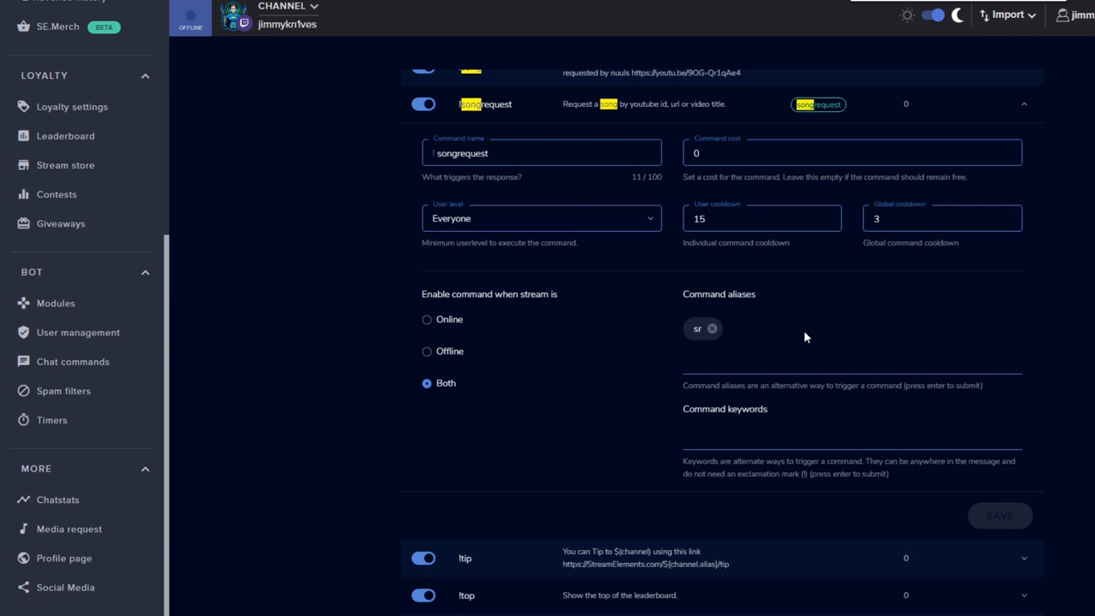
{"action": "mouse_move", "coordinate": [804, 343]}
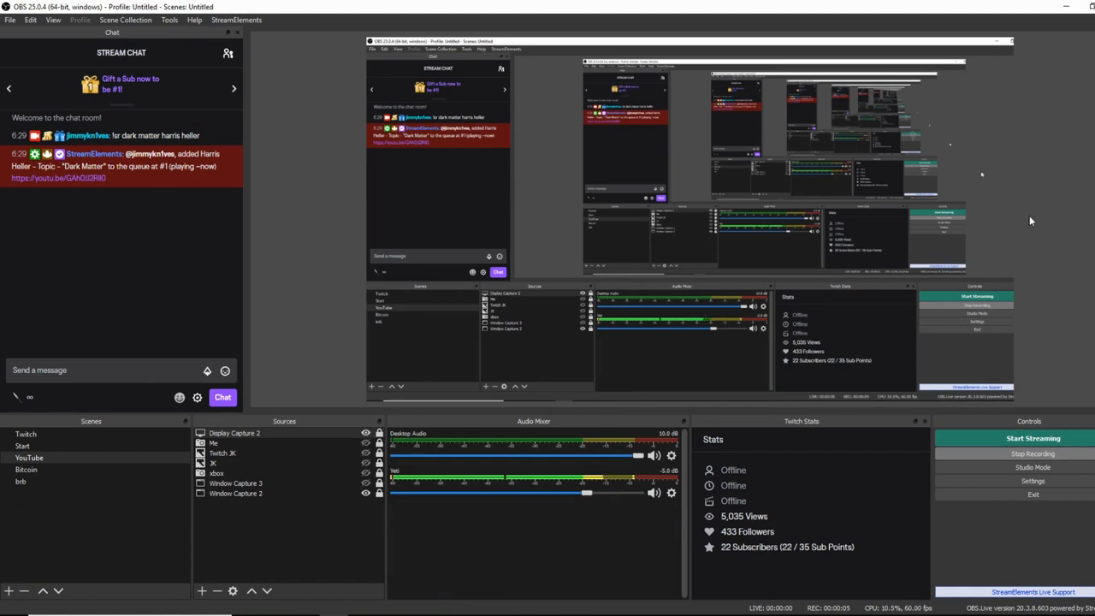
{"action": "mouse_move", "coordinate": [238, 221]}
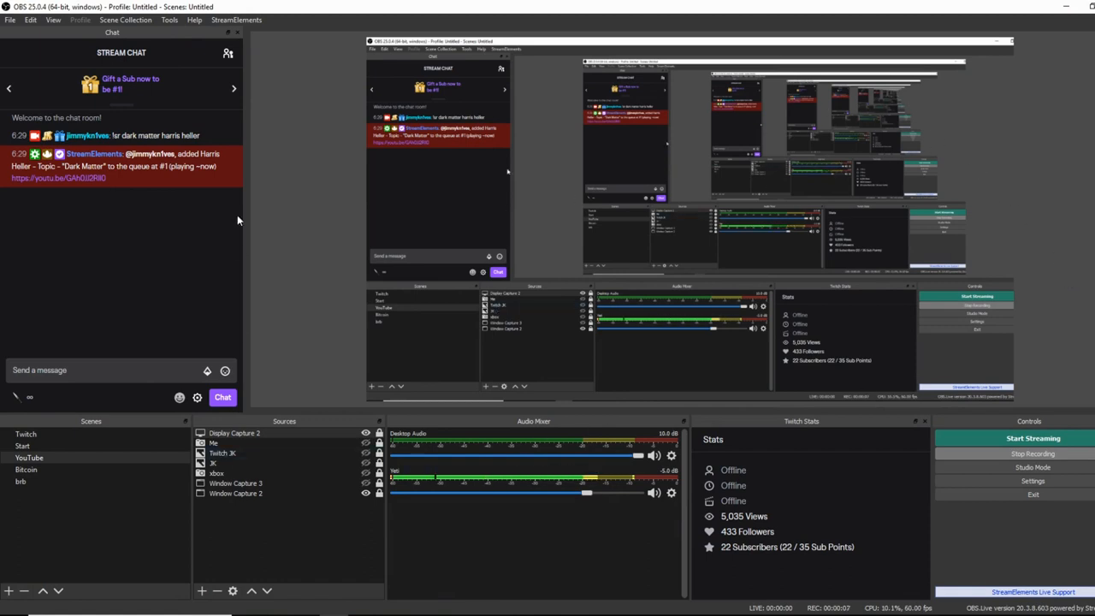
{"action": "mouse_move", "coordinate": [251, 264]}
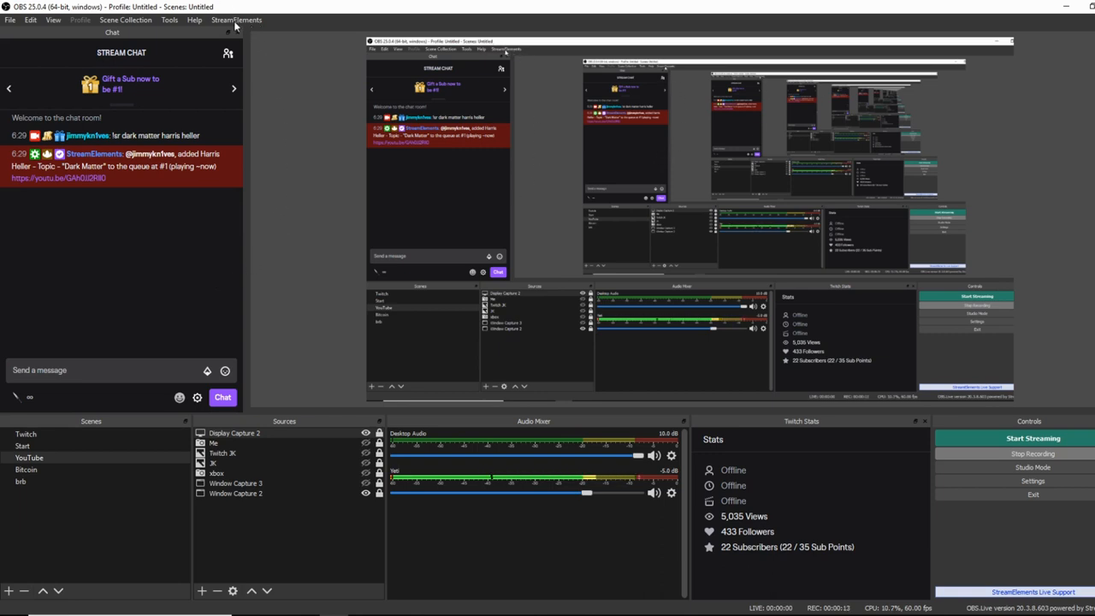
Step: Show the StreamElements Media request dock from the OBS menu bar
{"action": "left_click", "coordinate": [237, 20]}
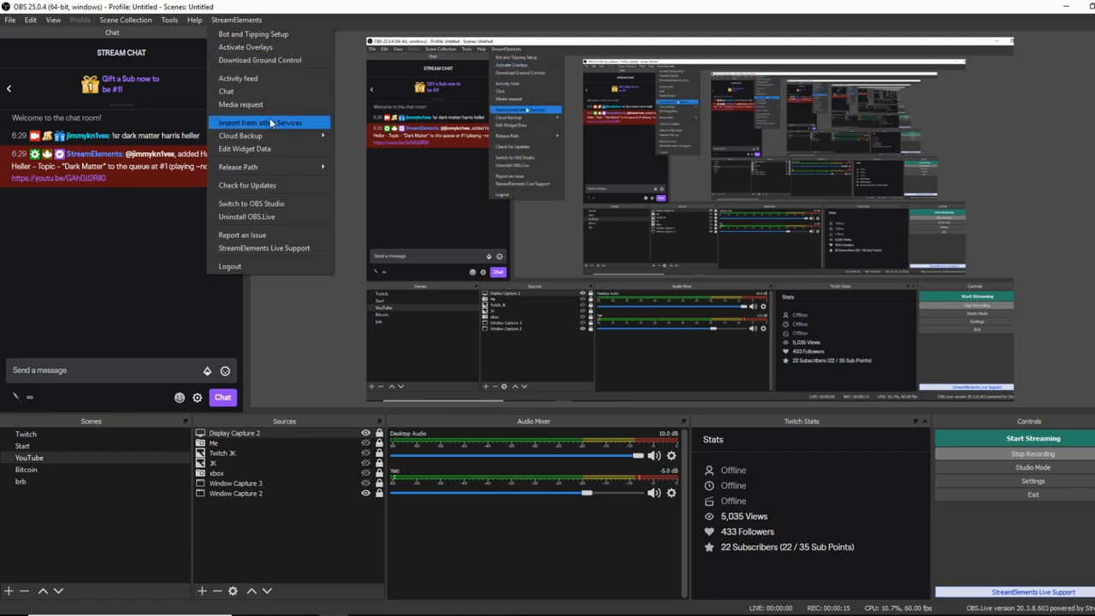
{"action": "left_click", "coordinate": [239, 104]}
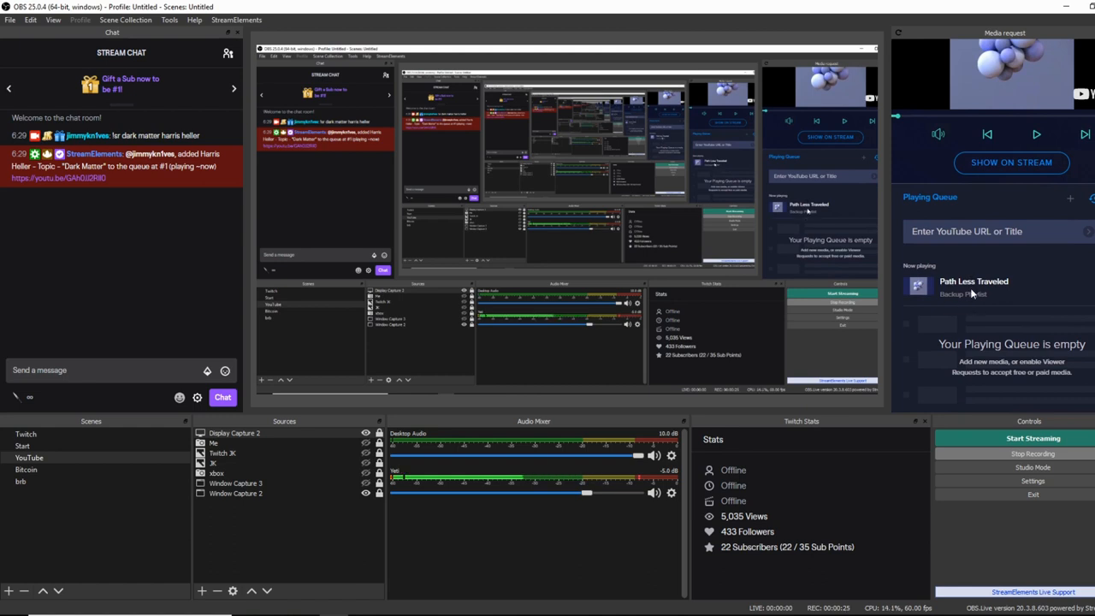
{"action": "mouse_move", "coordinate": [990, 301]}
{"action": "type", "text": "!s"}
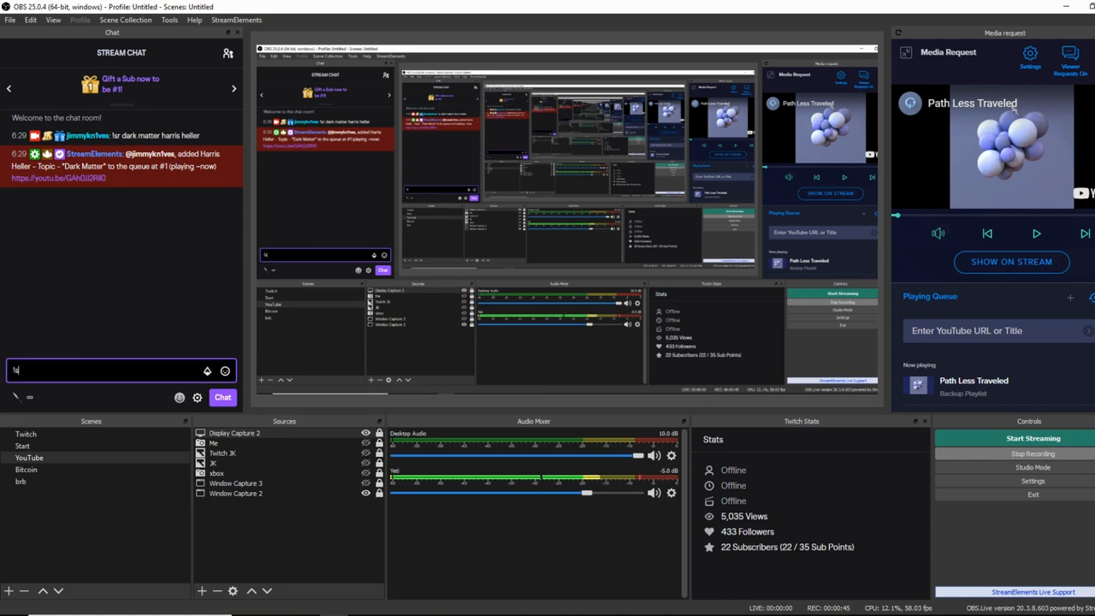
Step: Send '!sr dark matter harris heller' in Stream Chat so Dark Matter starts playing
{"action": "type", "text": "r dark matter"}
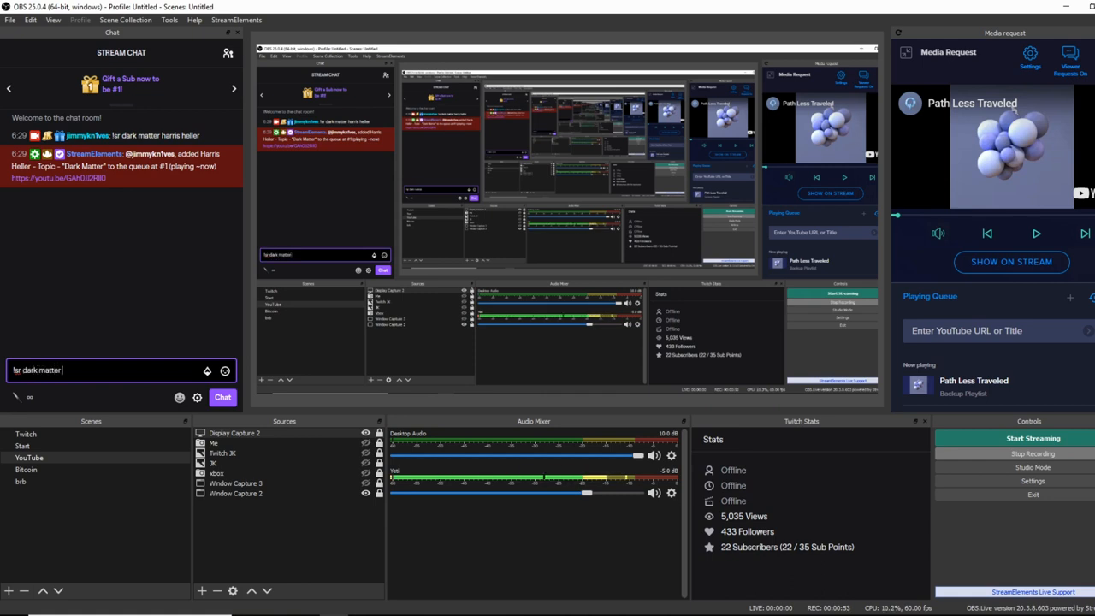
{"action": "type", "text": "har"}
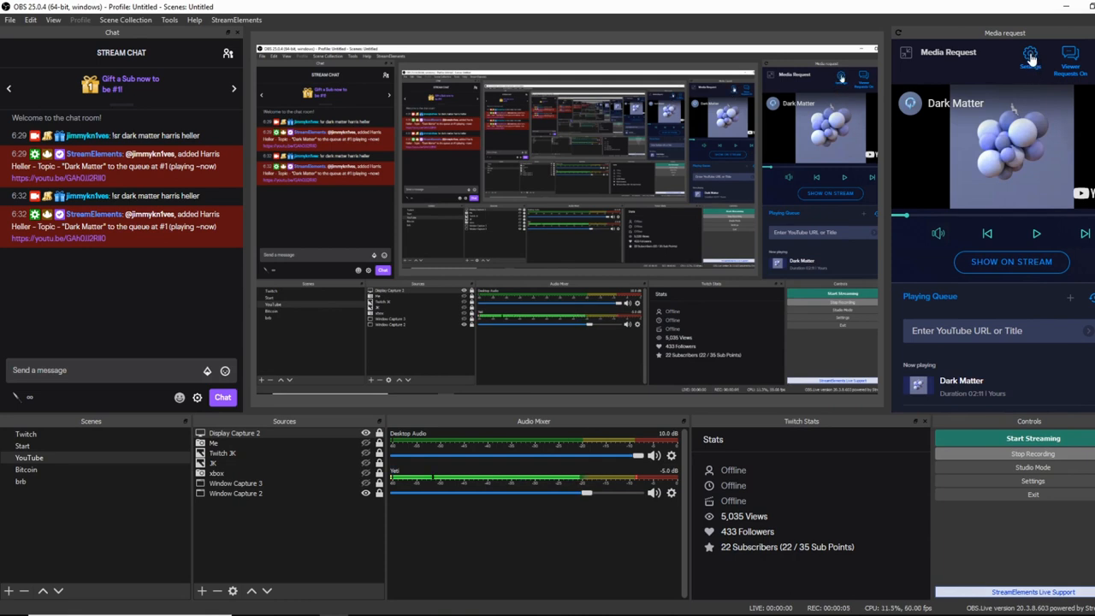
{"action": "left_click", "coordinate": [1030, 55]}
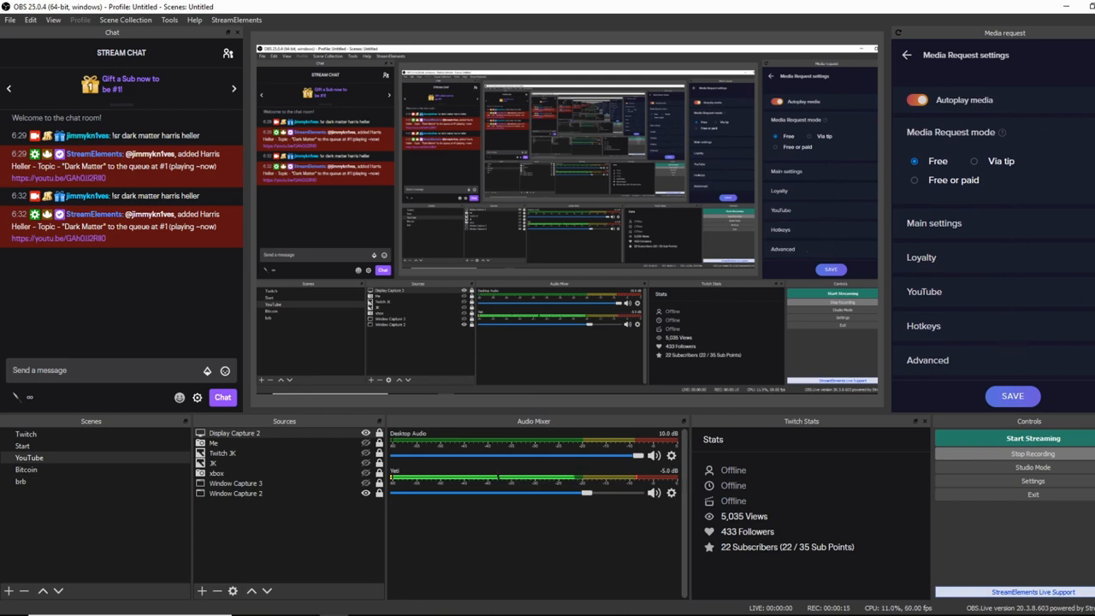
{"action": "left_click", "coordinate": [924, 291]}
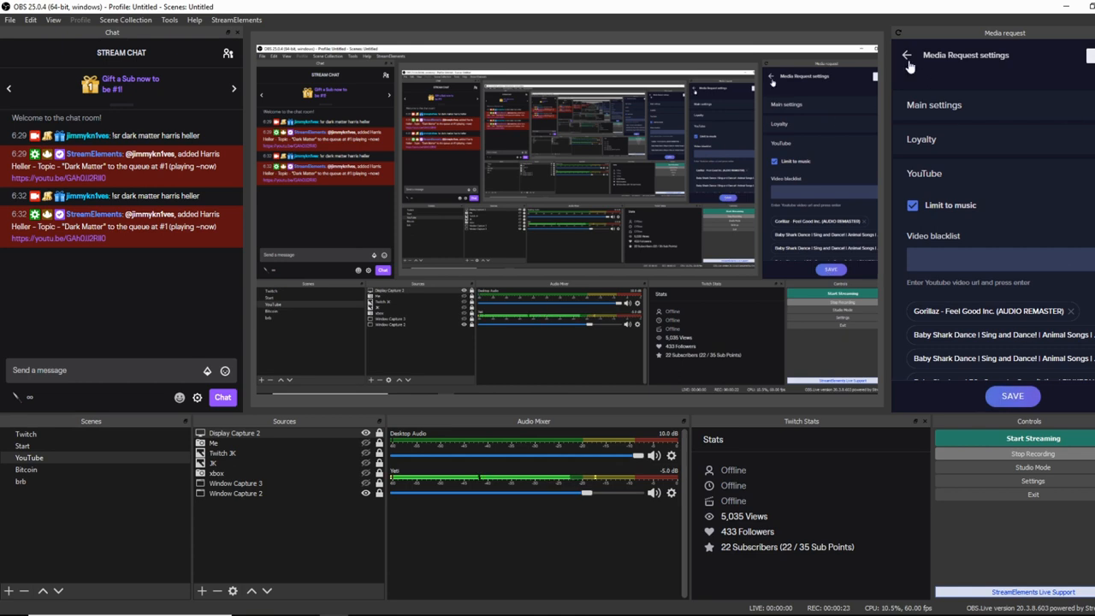
{"action": "left_click", "coordinate": [907, 54]}
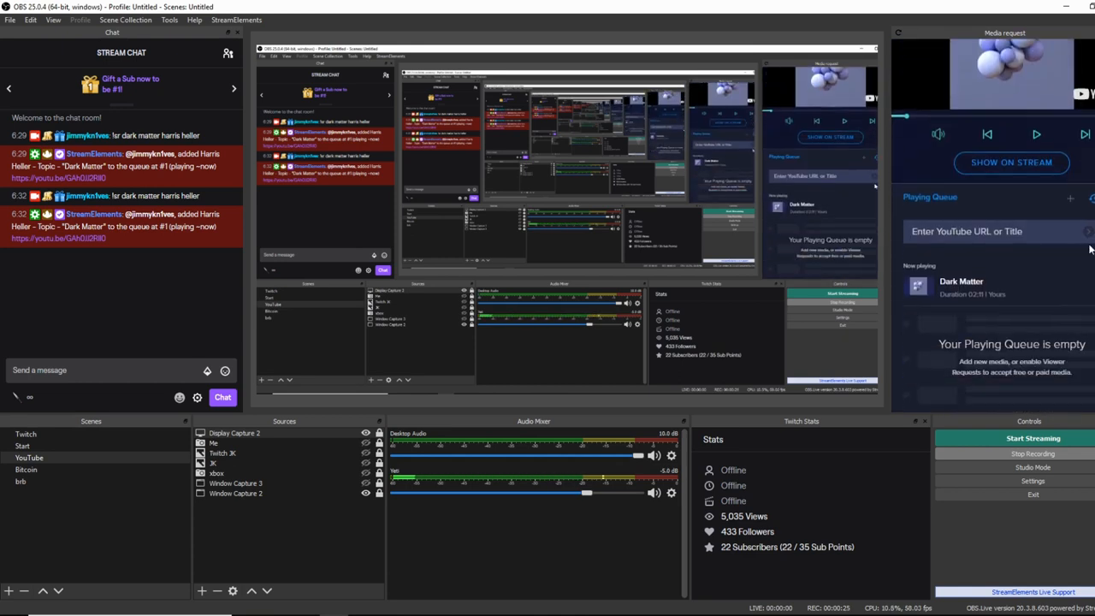